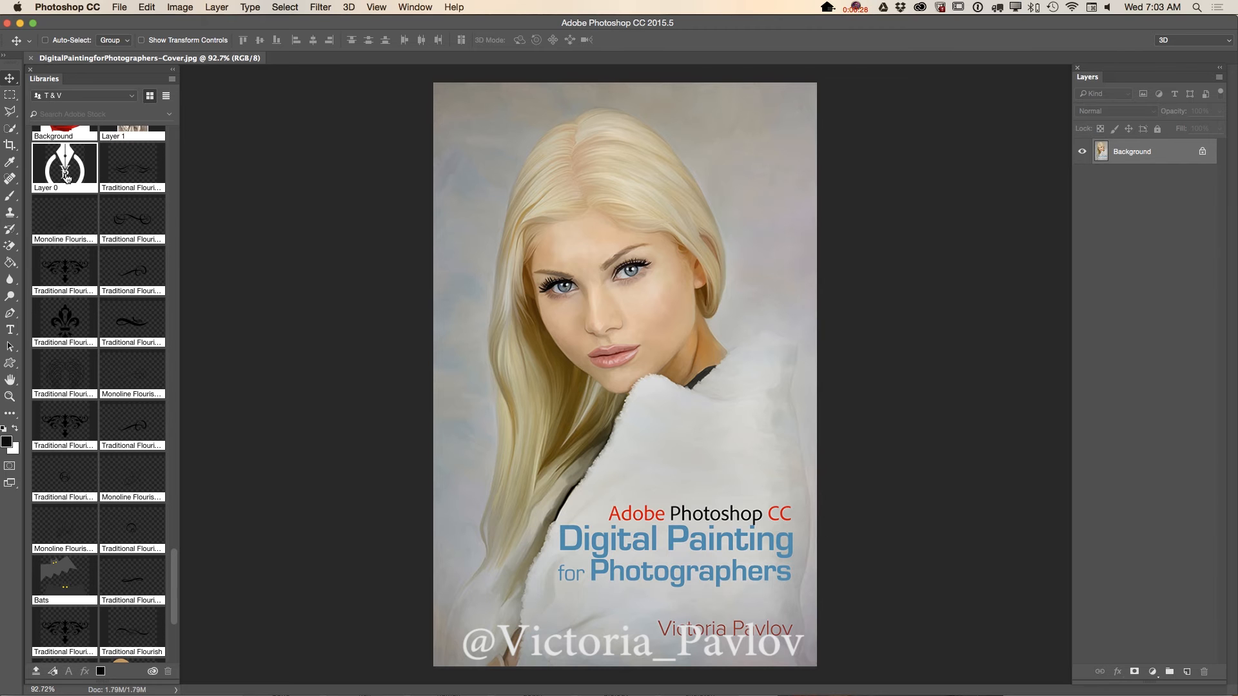
mouse_move(65, 166)
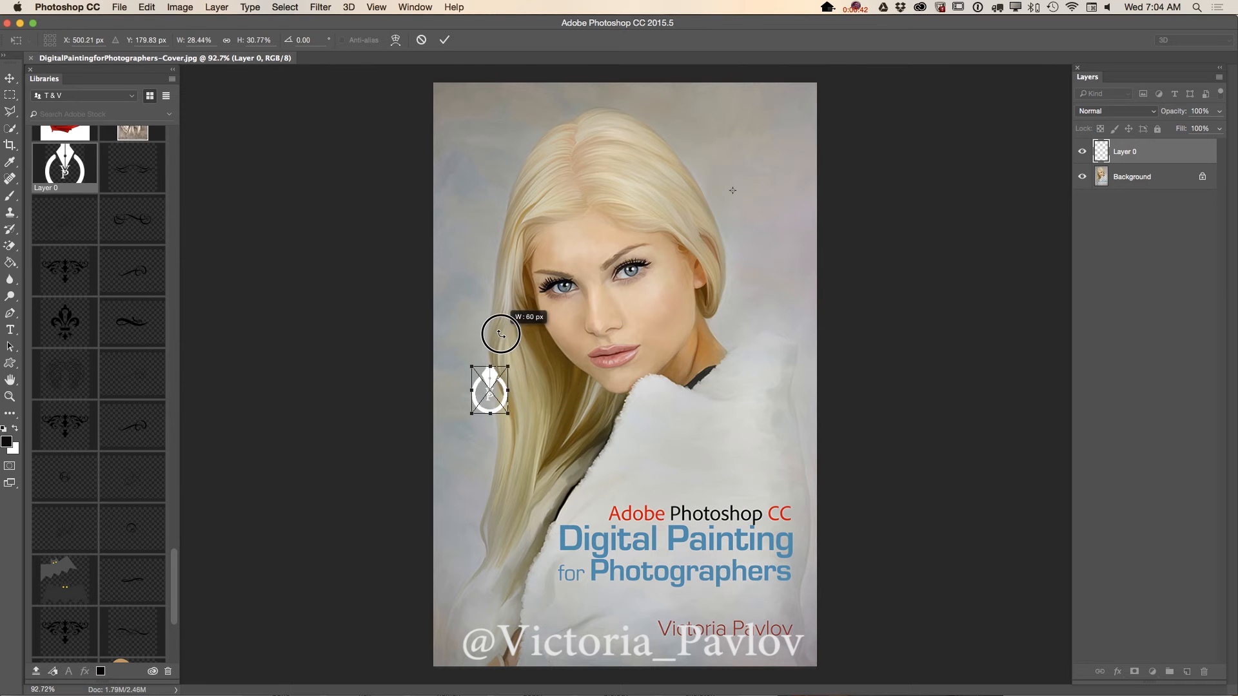
- Place the white pen-nib logo as a small mark in the cover's top-right corner
drag(489, 390, 766, 126)
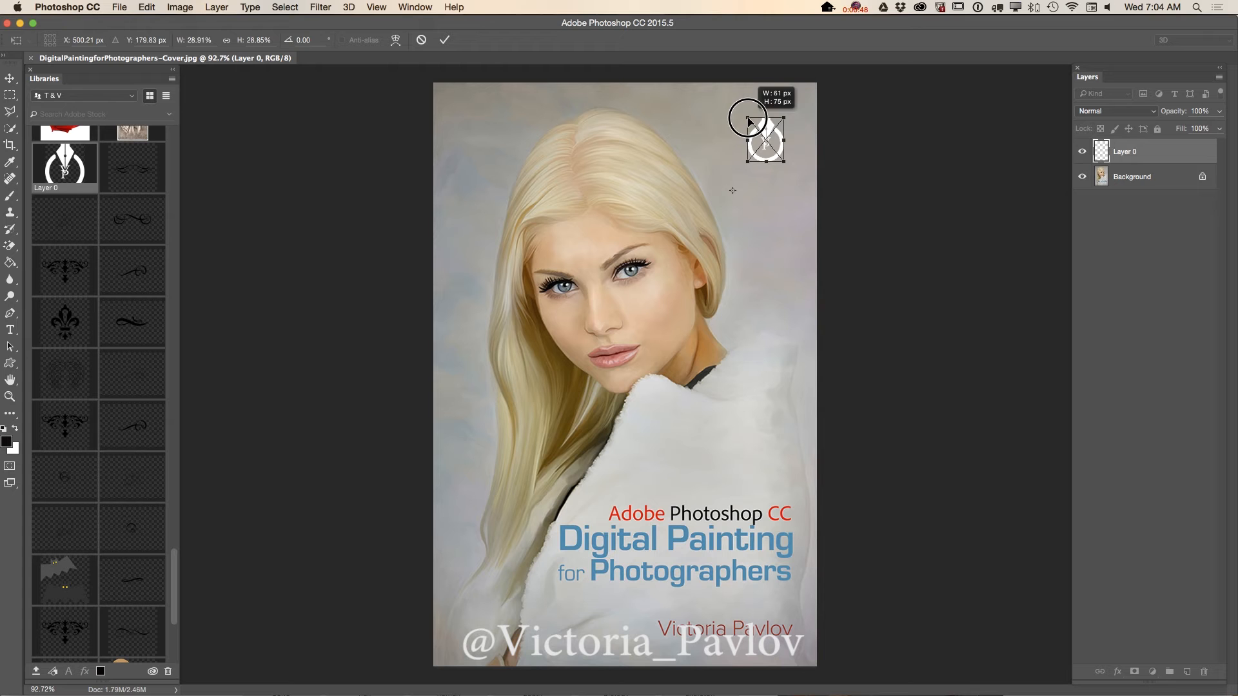
click(444, 40)
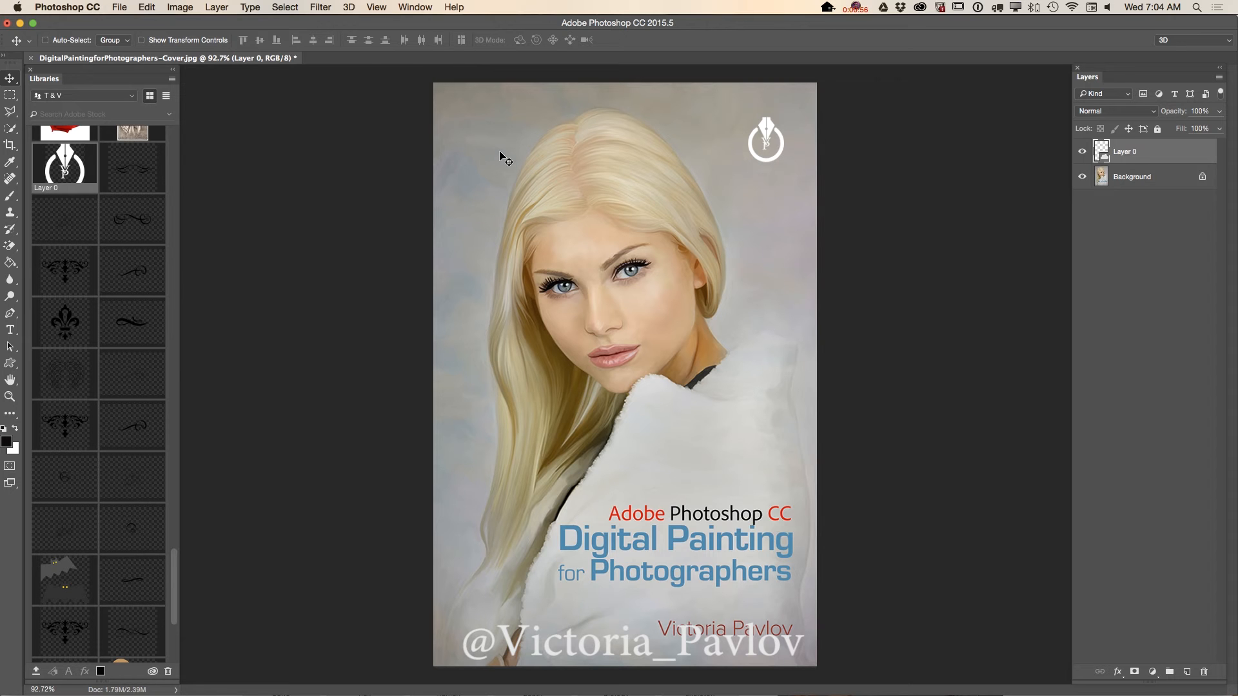
- In File Info, enter document title 'My Book Cover' and author Victoria Pavlov
click(119, 7)
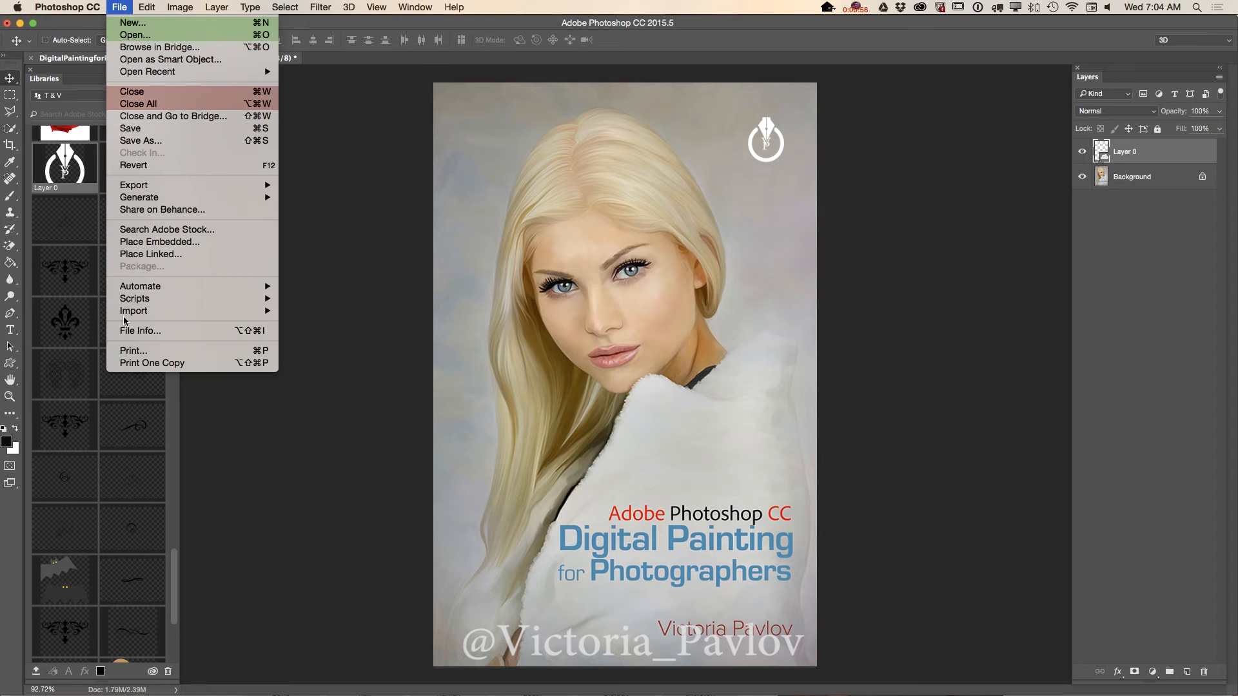
click(140, 331)
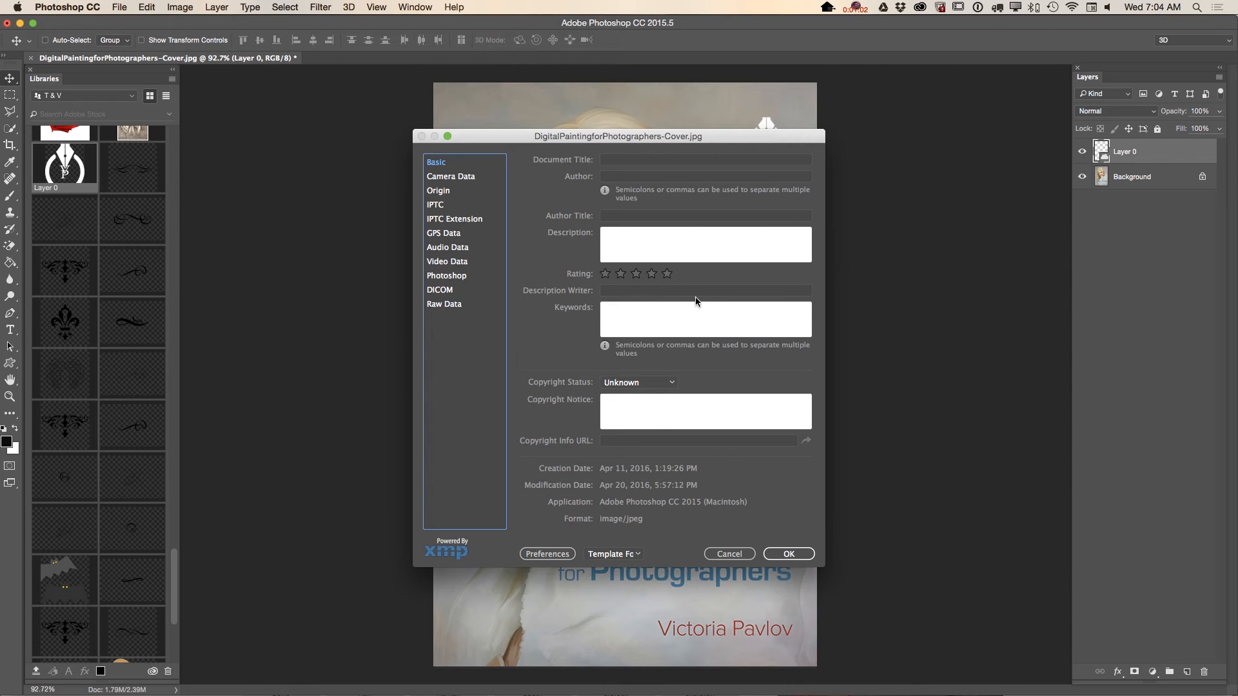
mouse_move(739, 346)
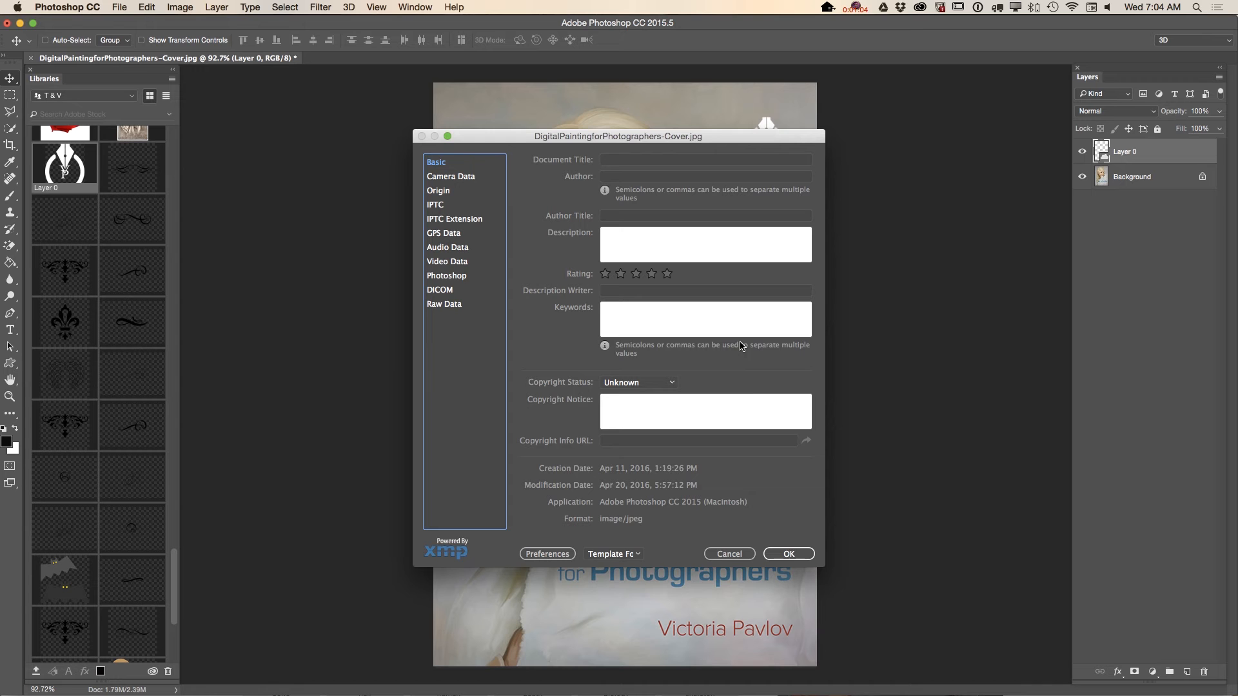
mouse_move(677, 233)
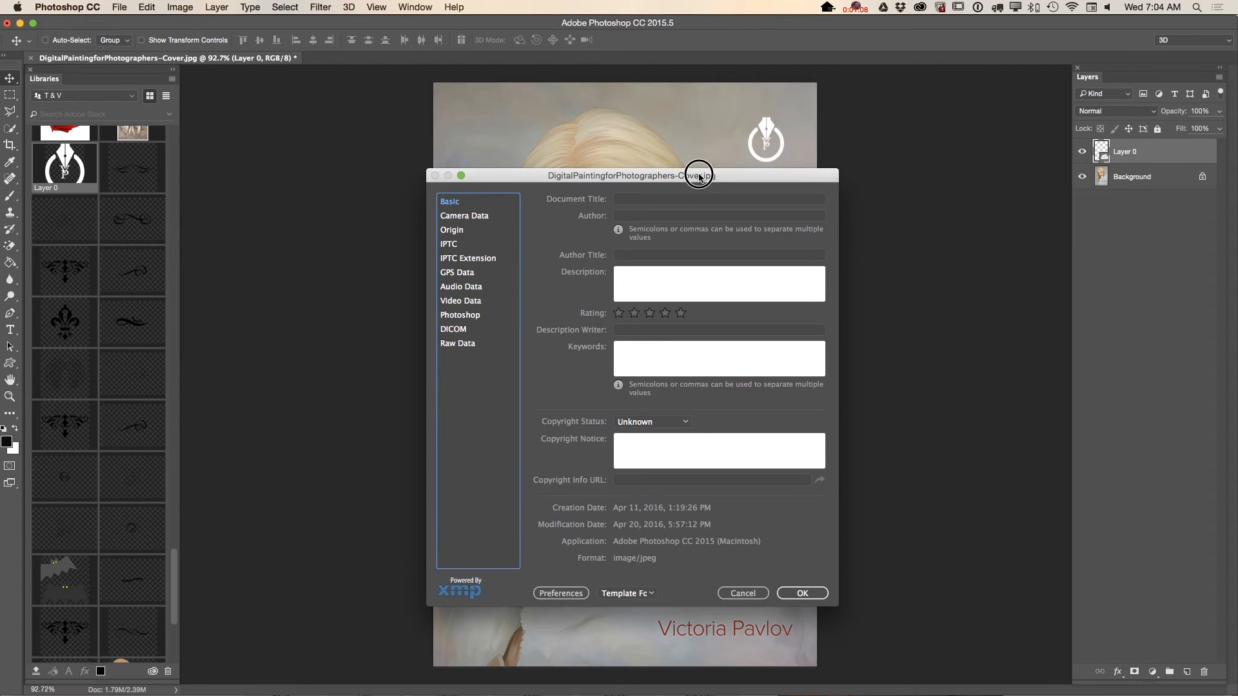
click(719, 199)
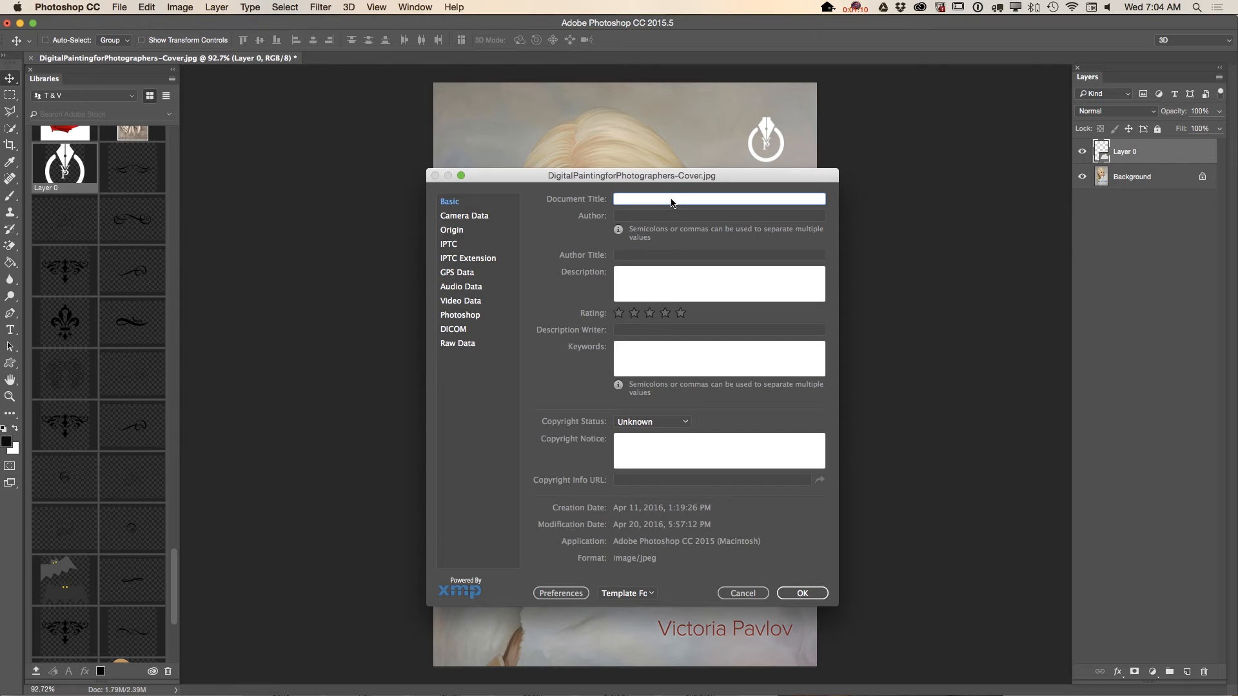
text(My Book C)
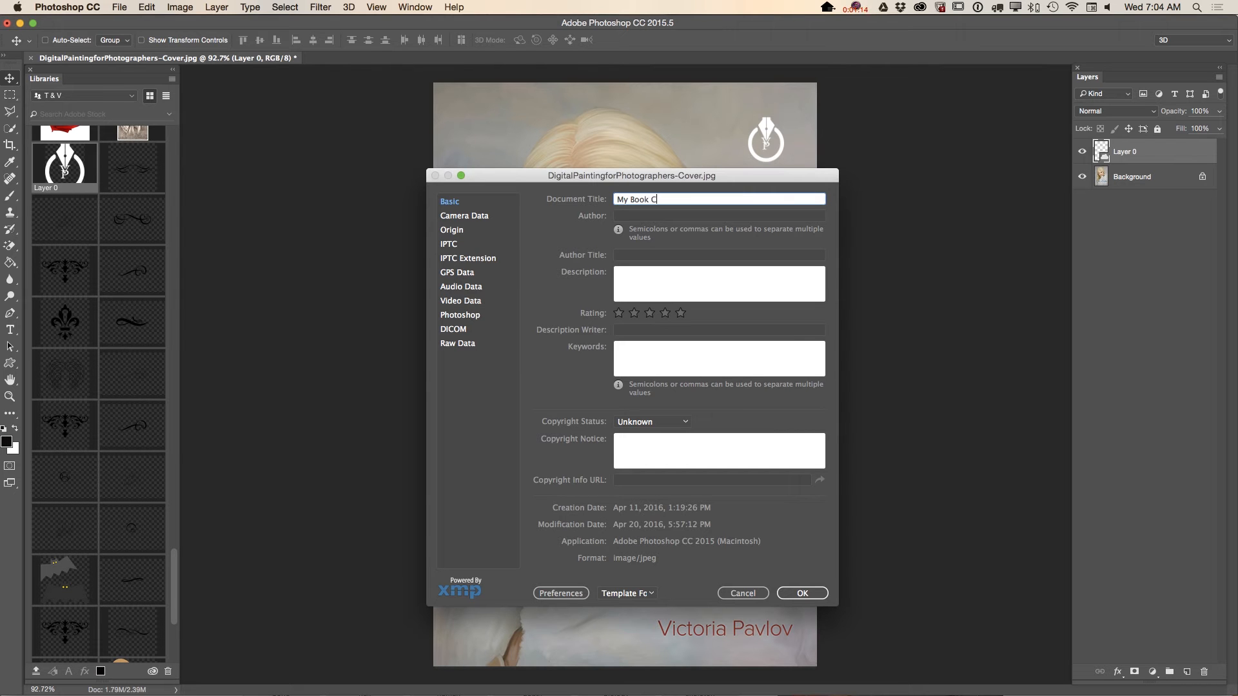
text(over)
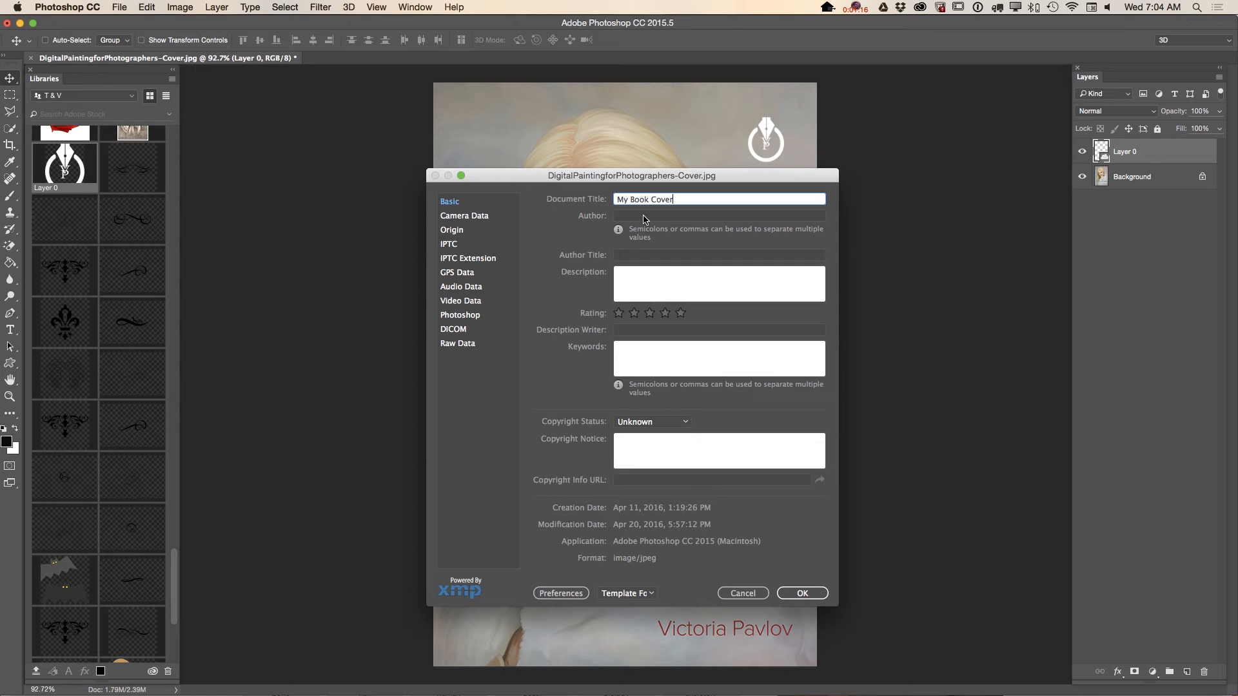
text(Victoria Pavlov)
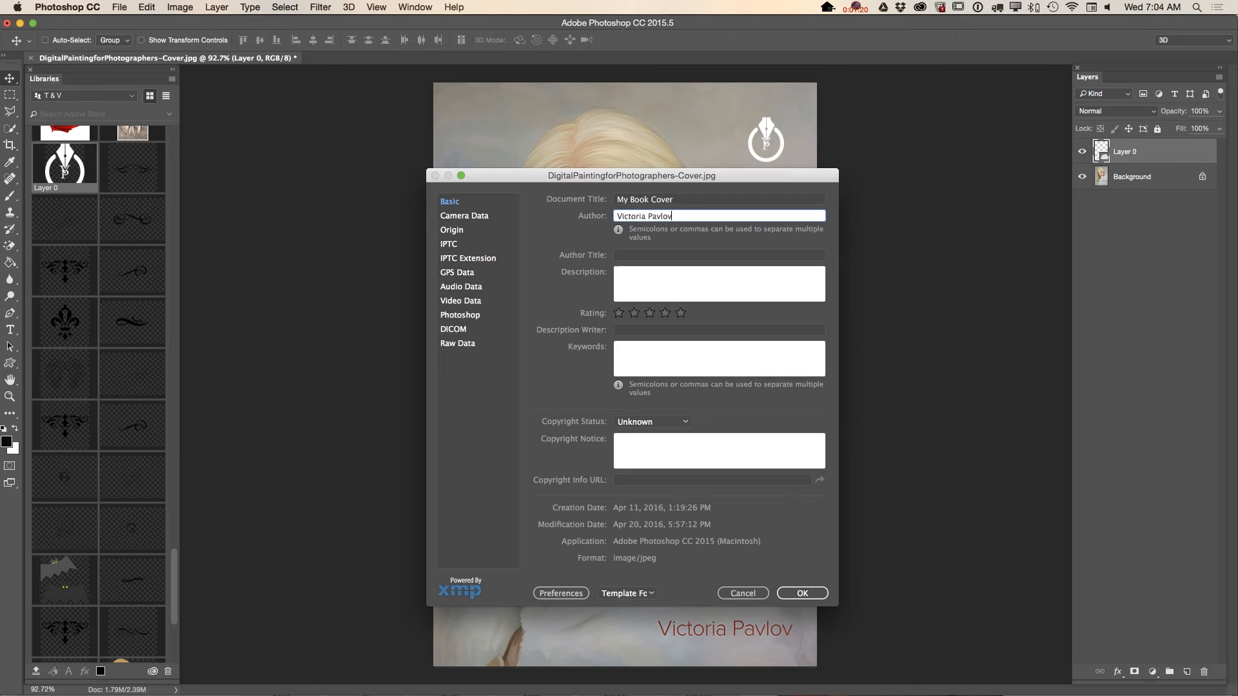
- Type the description 'Digital Painting for Photographers in Adobe Photoshop CC', fixing a typo
click(719, 283)
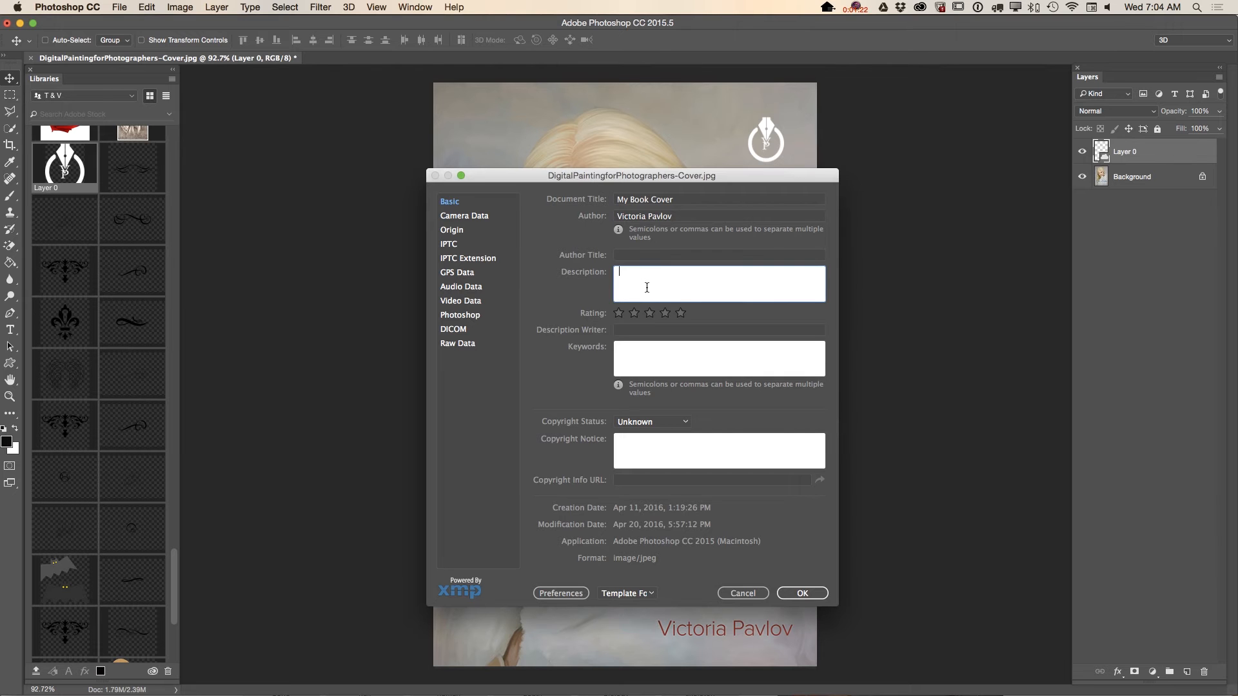
text(Digital)
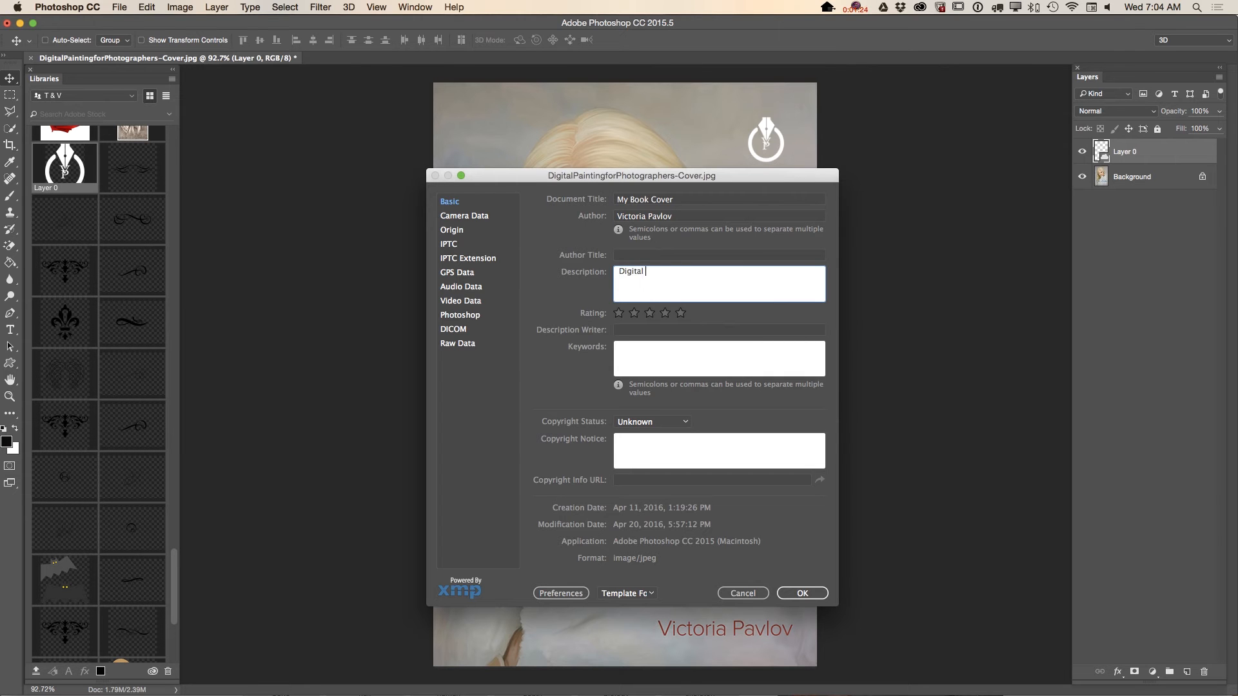
text(PAintig)
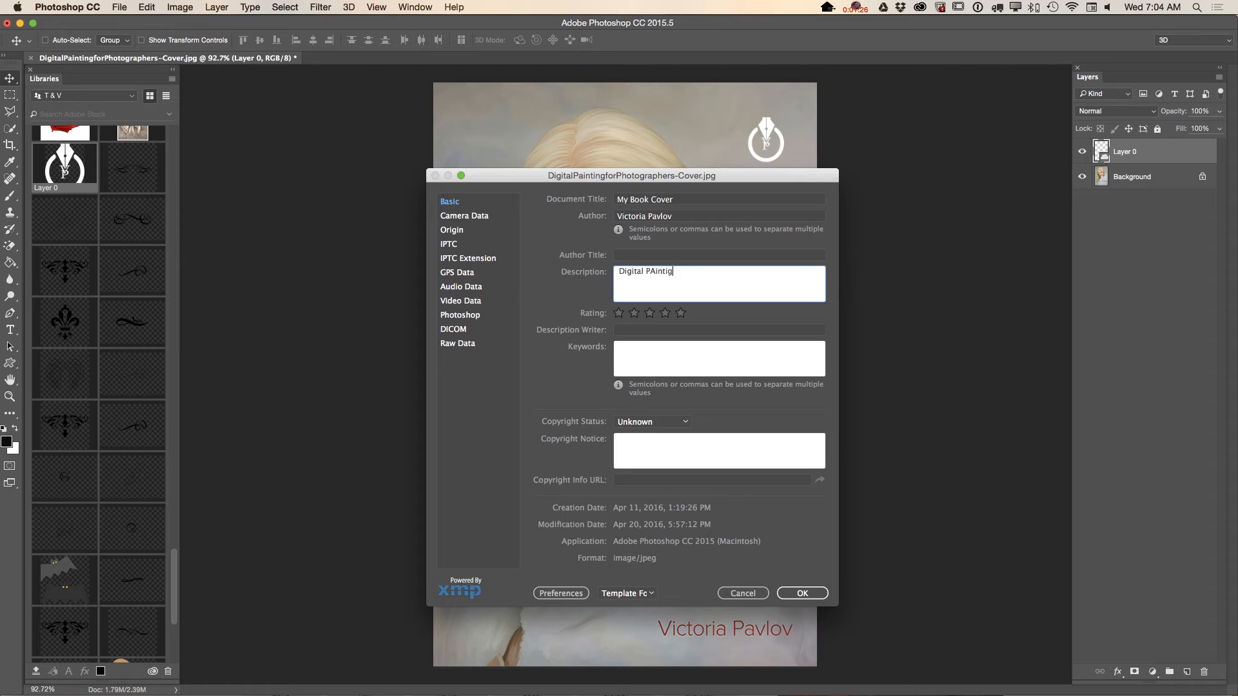
key(Backspace)
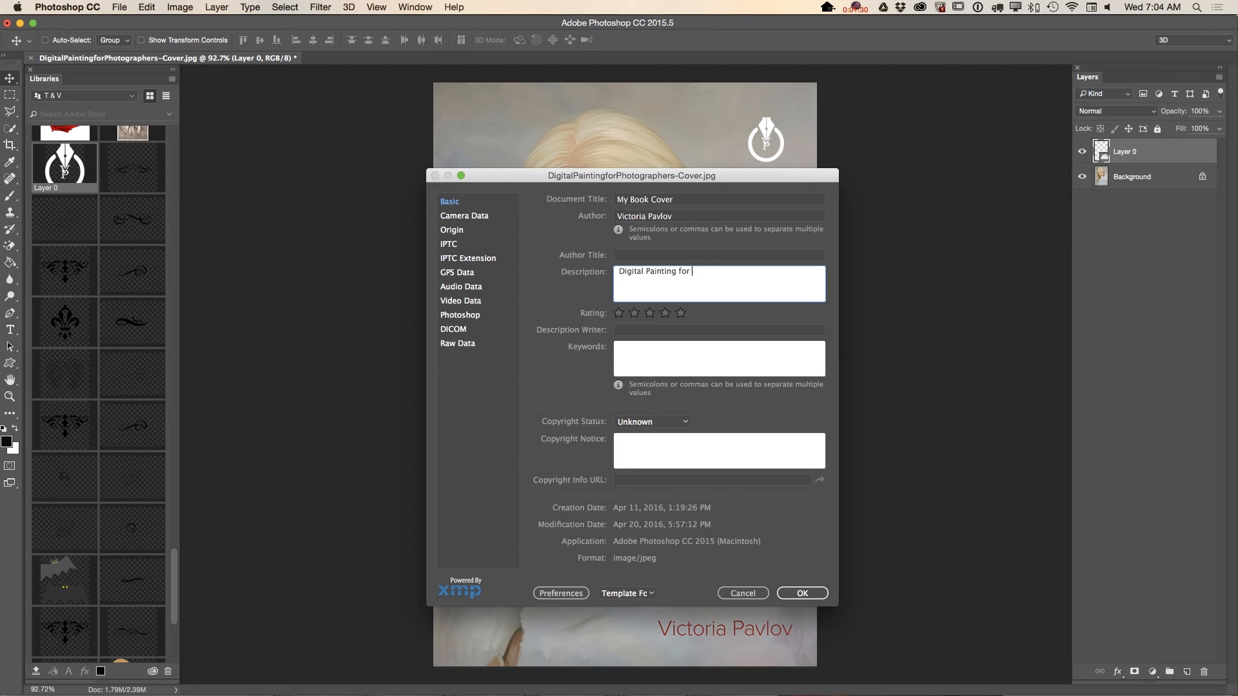
text(Photographers in Adobe P)
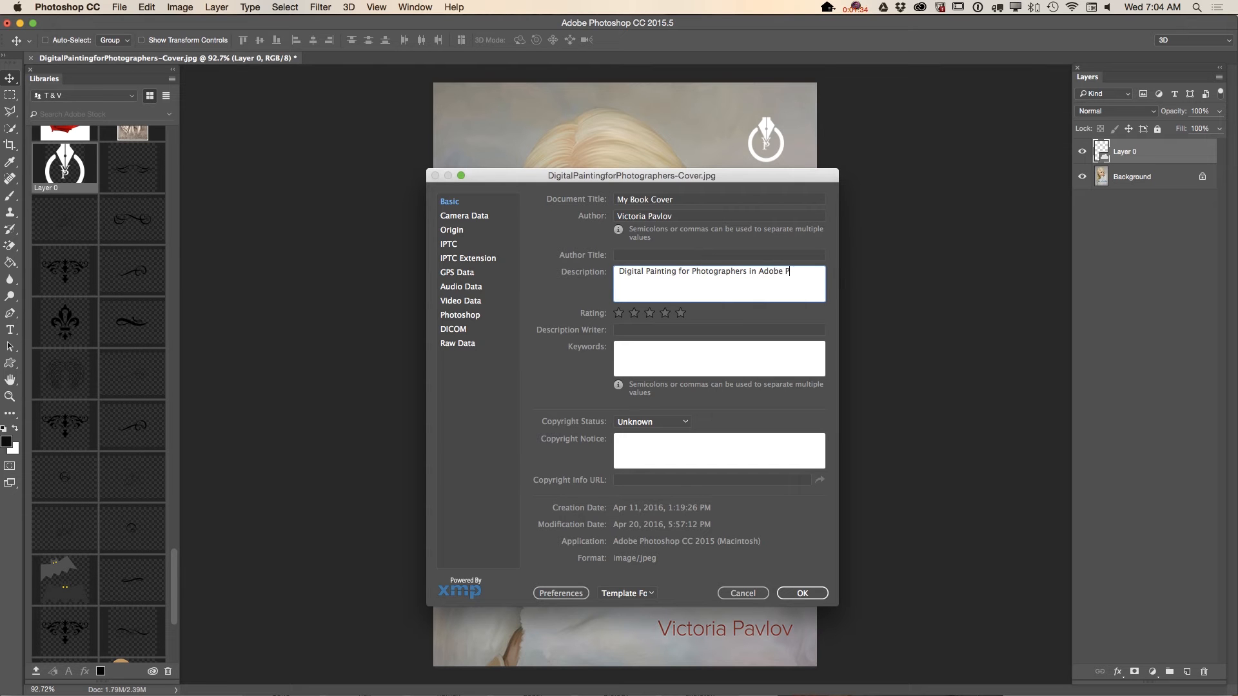
text(hotoshop CC)
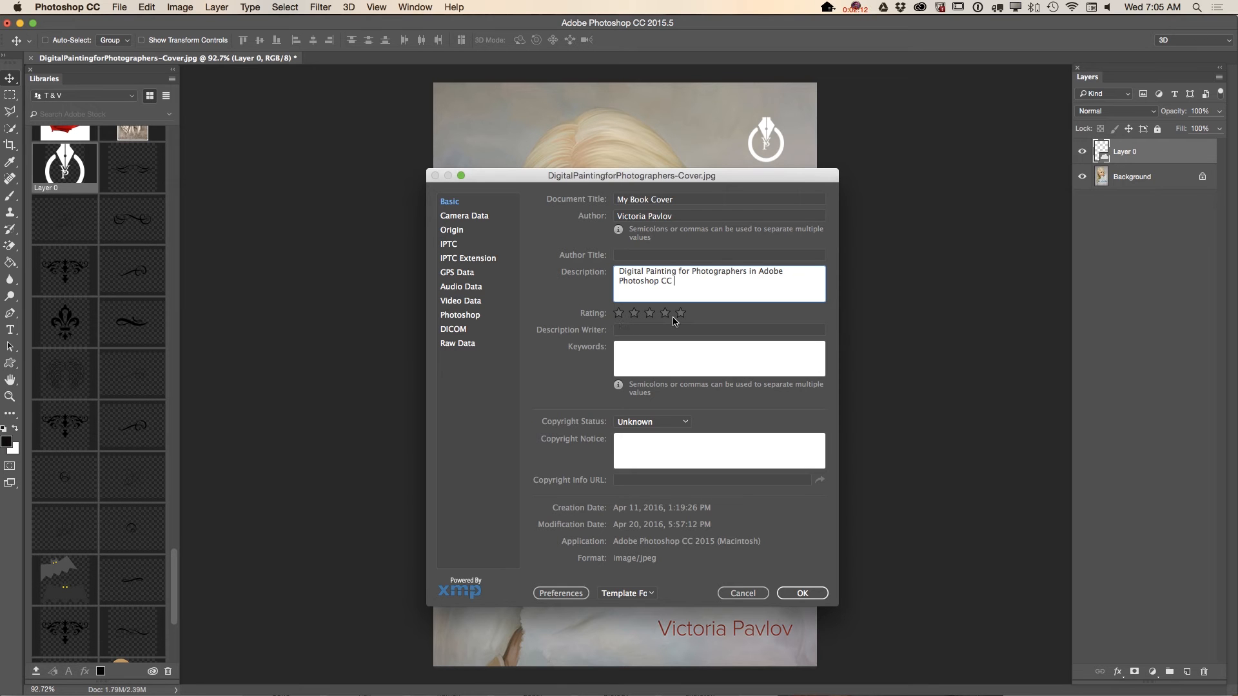
click(680, 312)
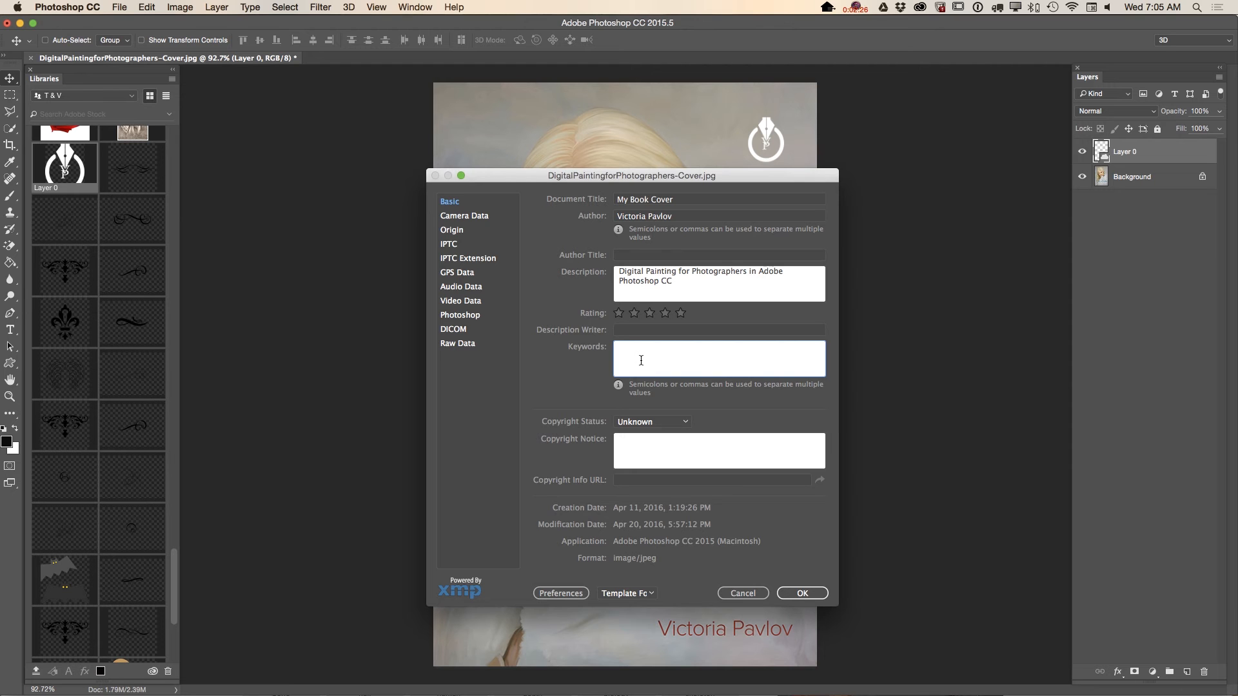
- Complete the keywords: digital, painting, photoshop, cc, vicotria pavlov
click(718, 358)
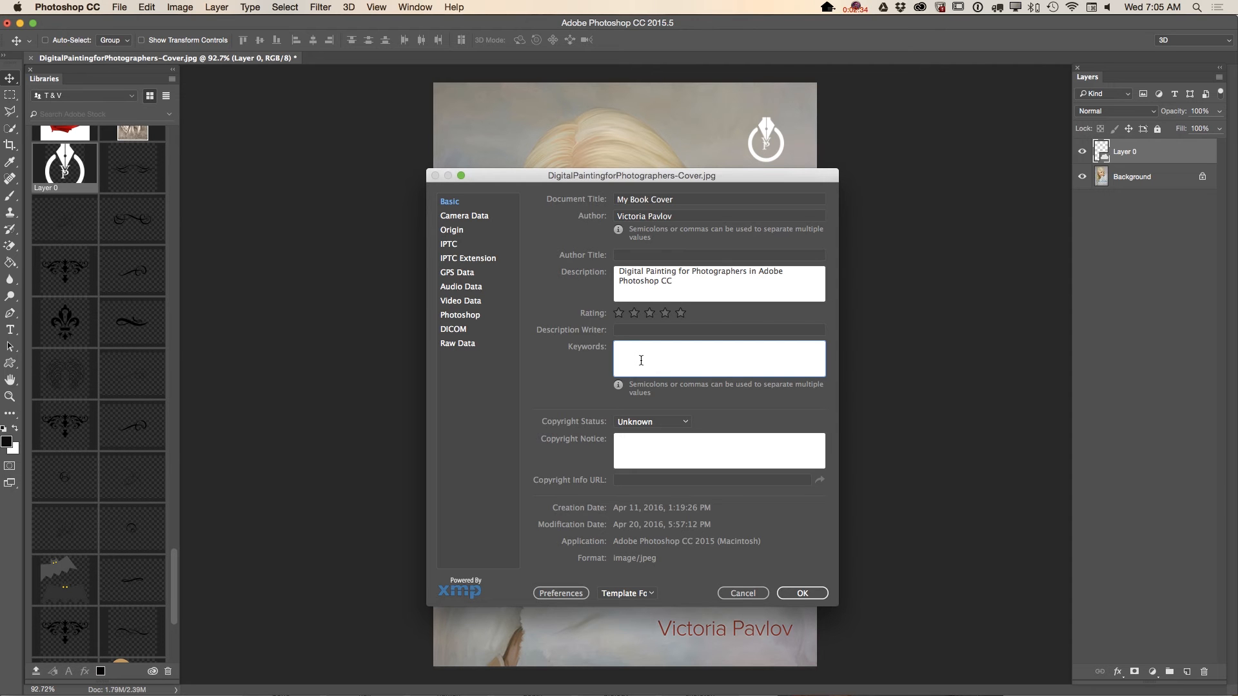
click(640, 358)
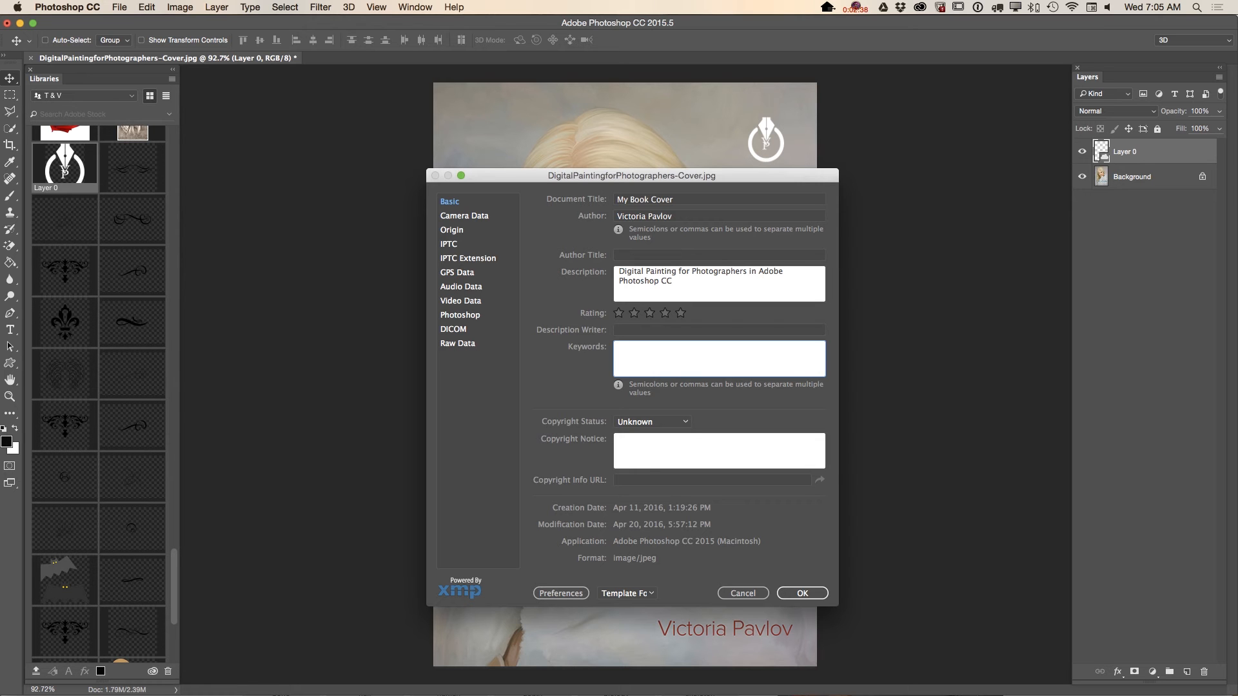
text(digital, painting,)
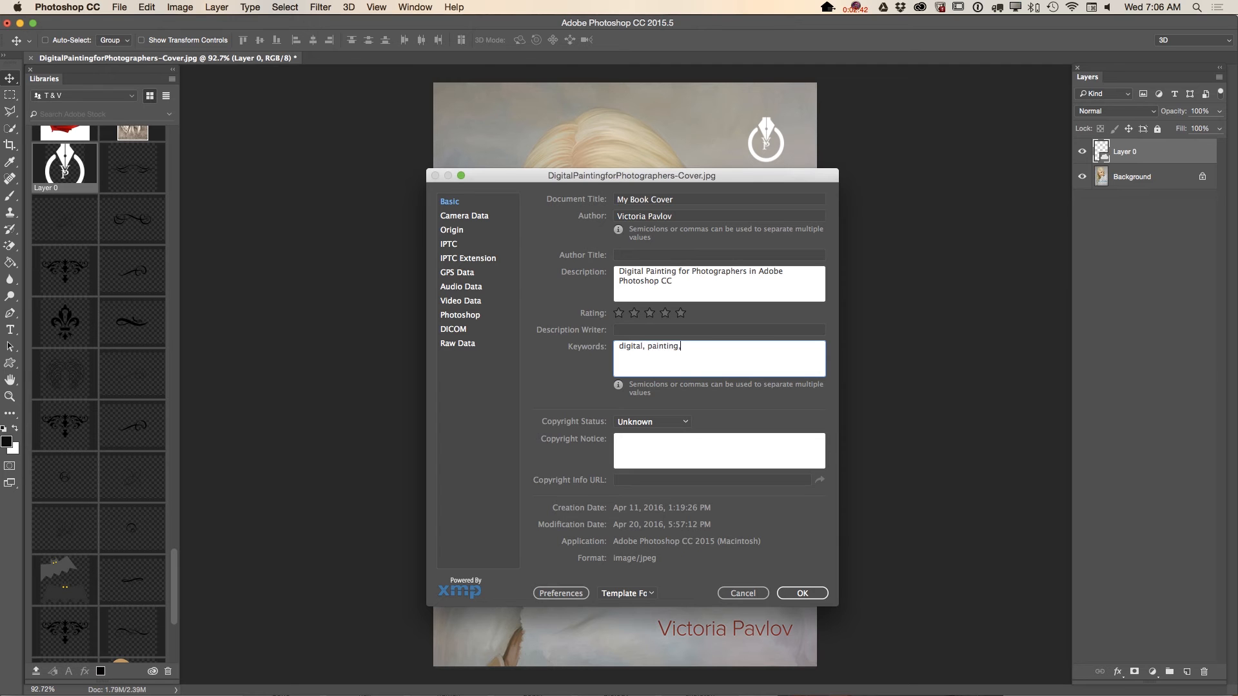
text(photoshop)
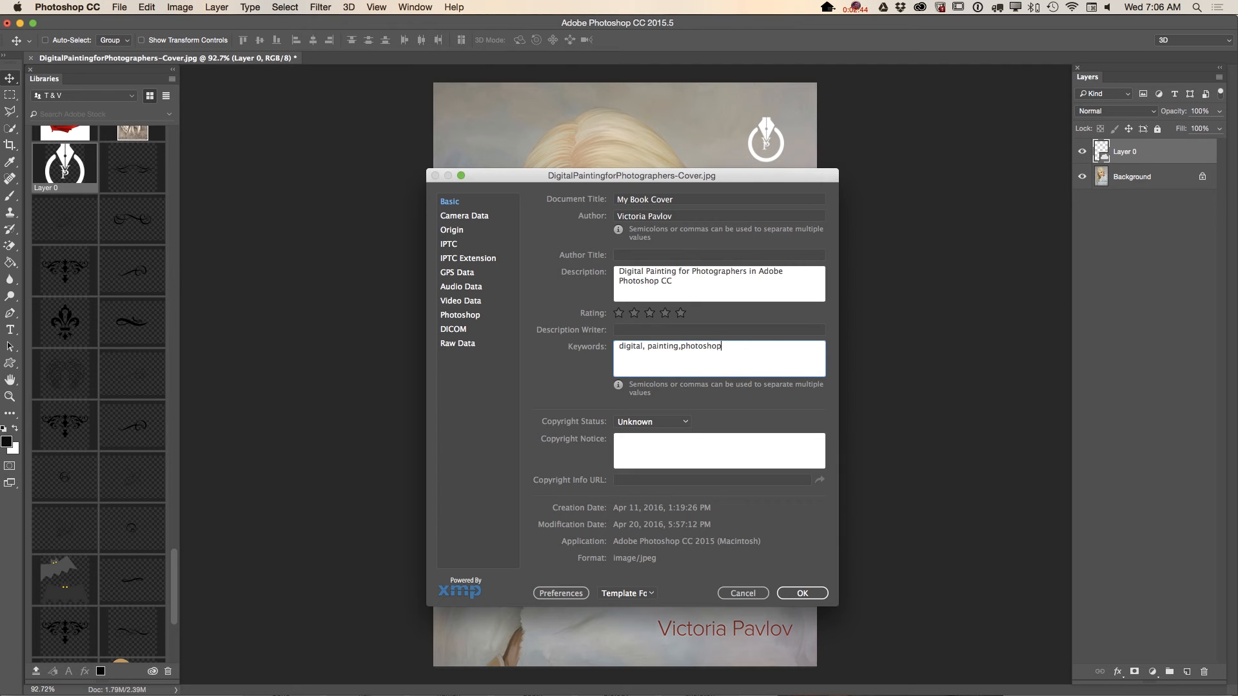
text(,cc,v)
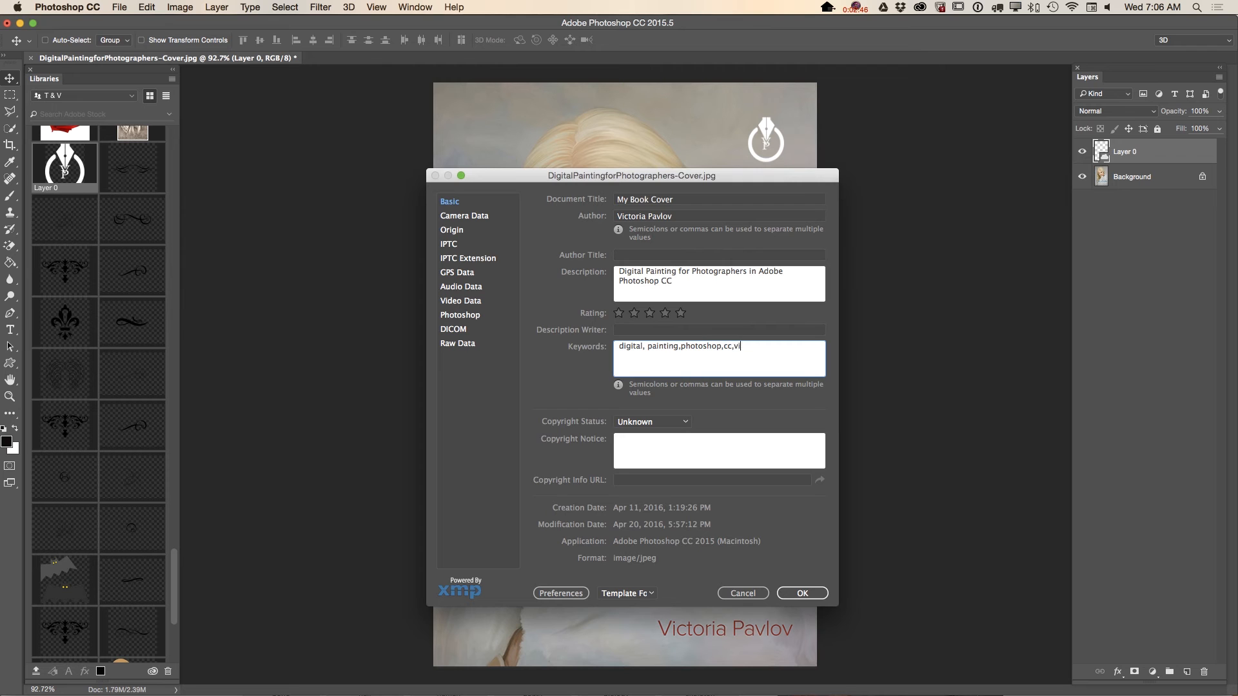
text(icotria pavlov,)
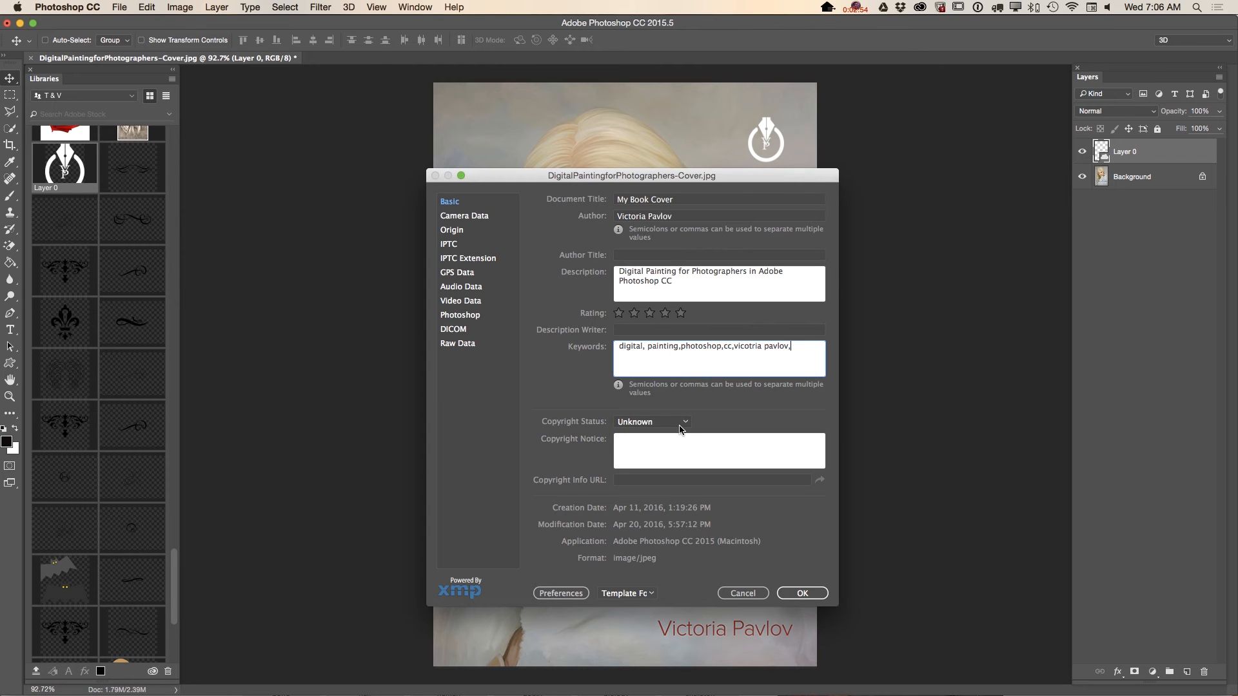
- Set Copyright Status to Copyrighted with notice 'All Rights Reserved by Victoria Pavlov'
click(651, 421)
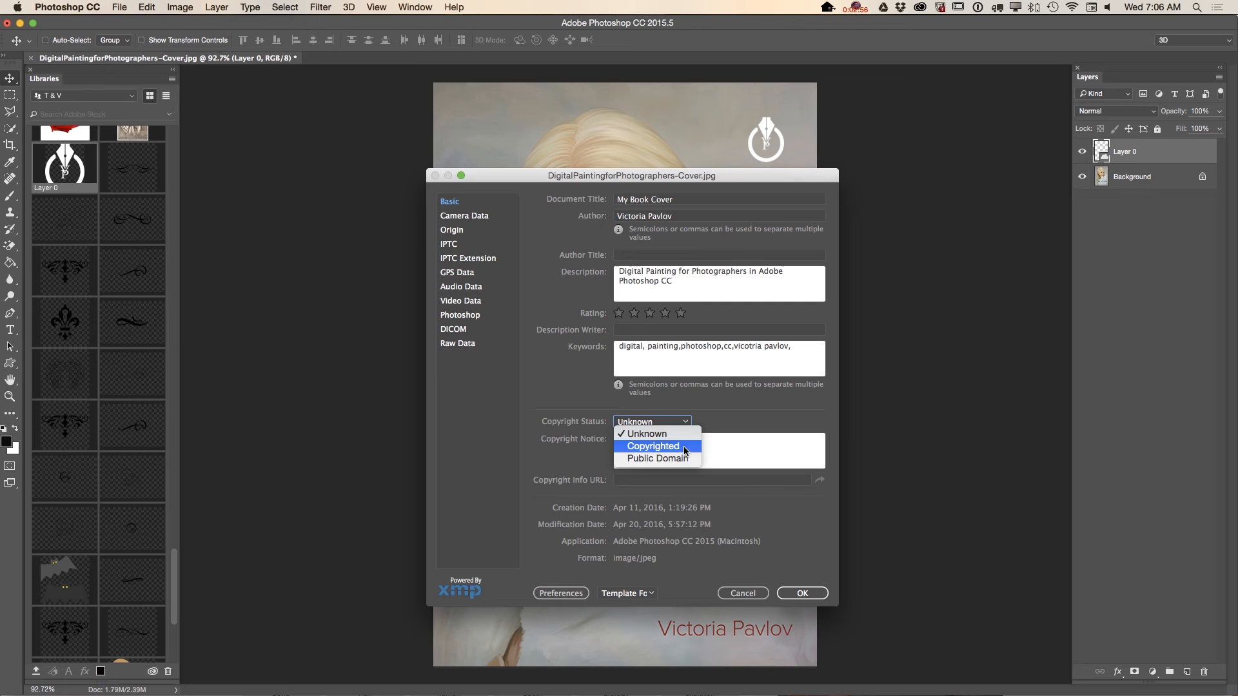
click(653, 447)
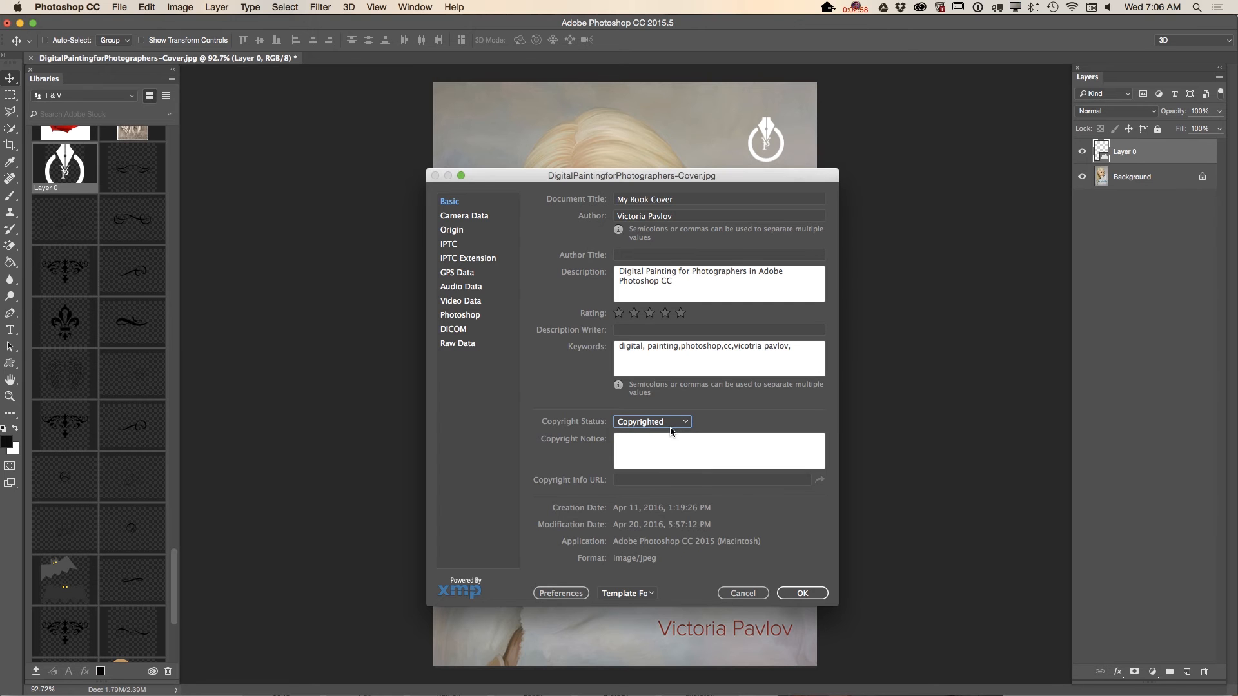
click(718, 451)
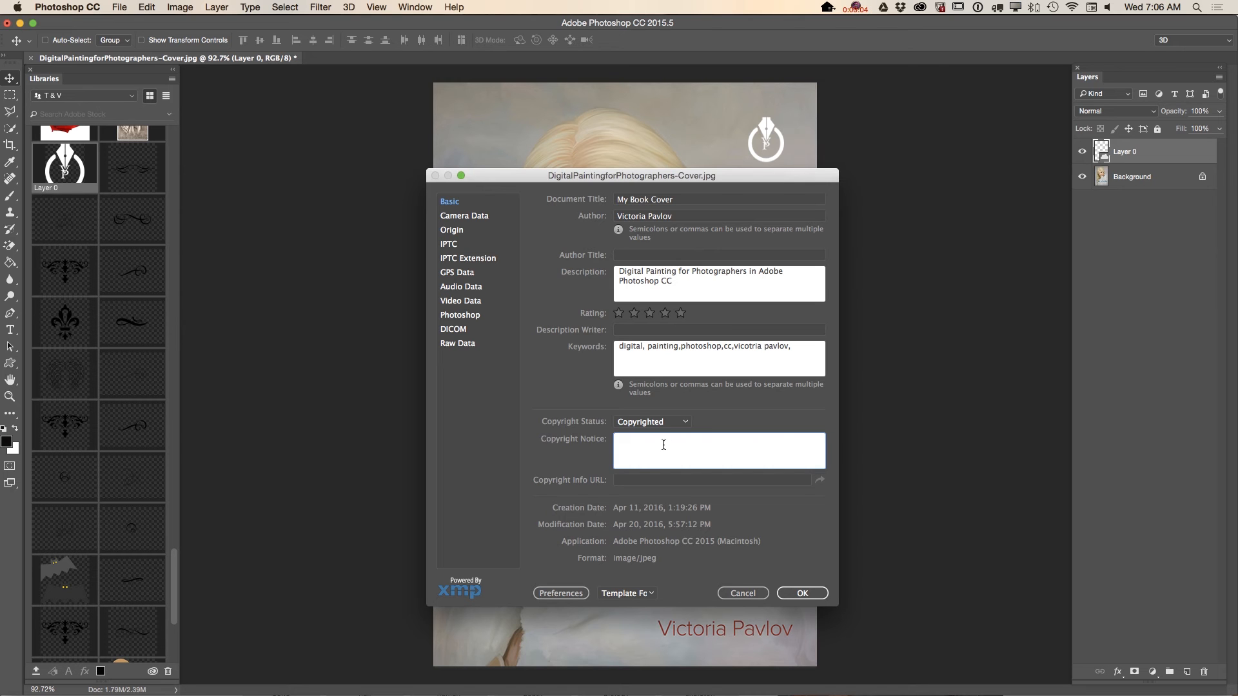
text(All)
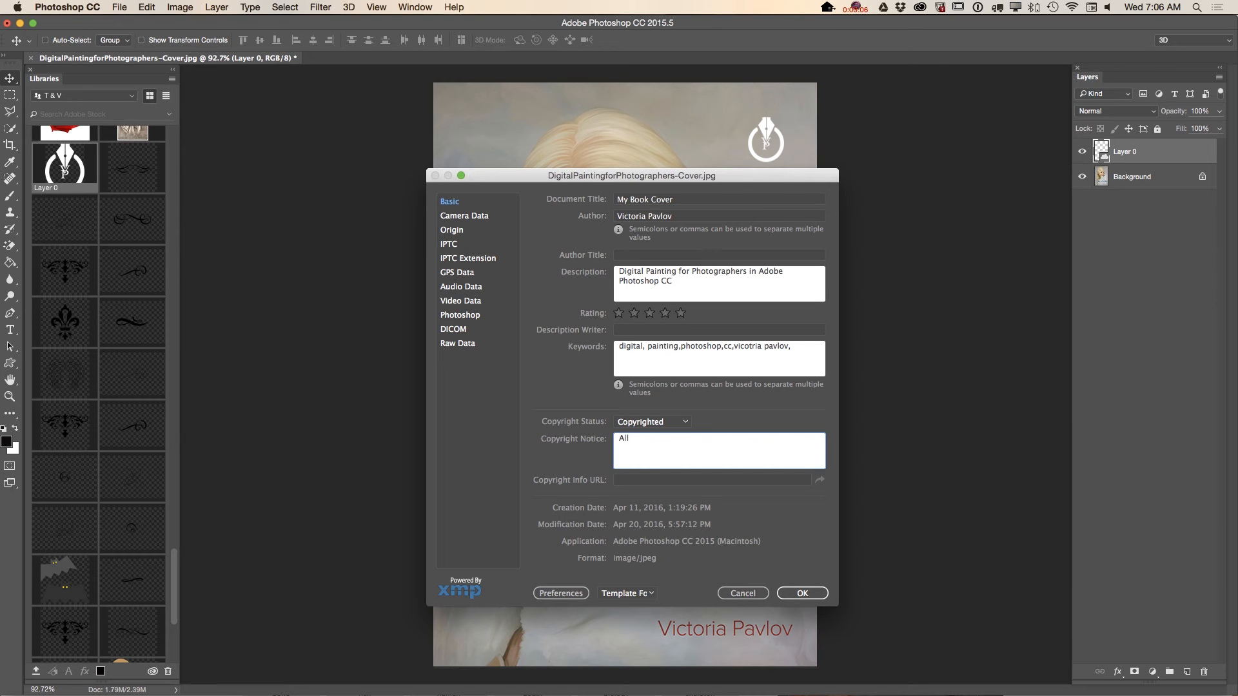
text(Rights)
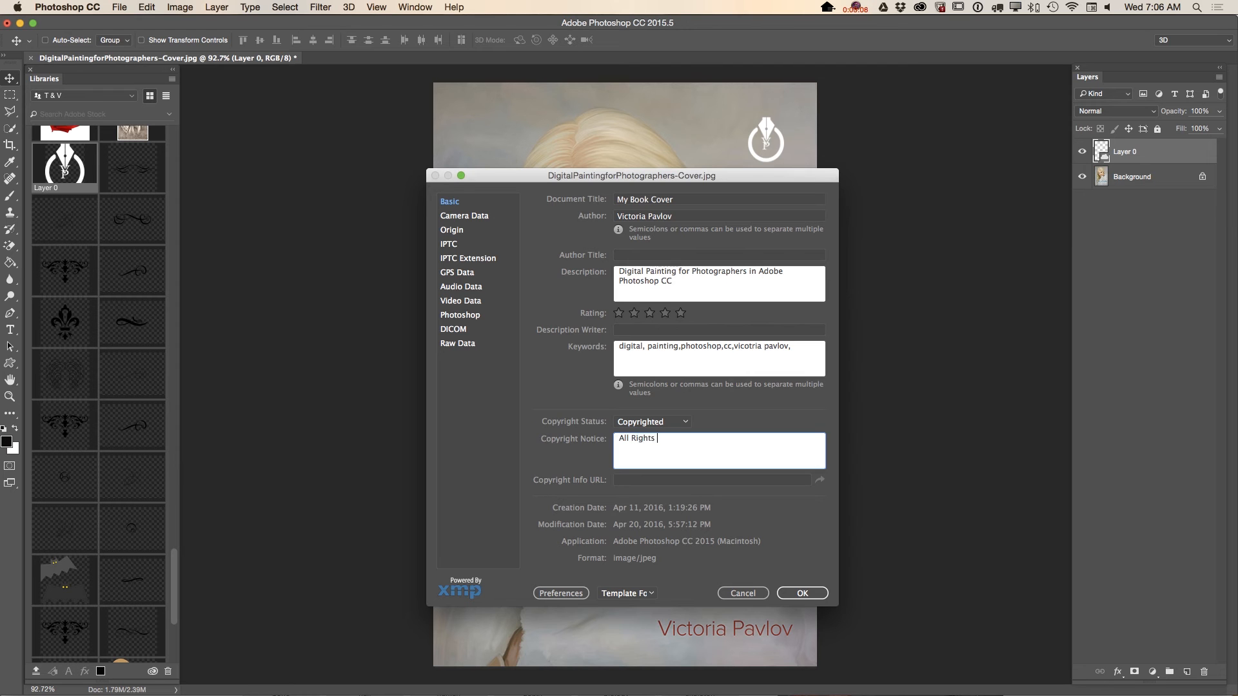
text(Reserved by)
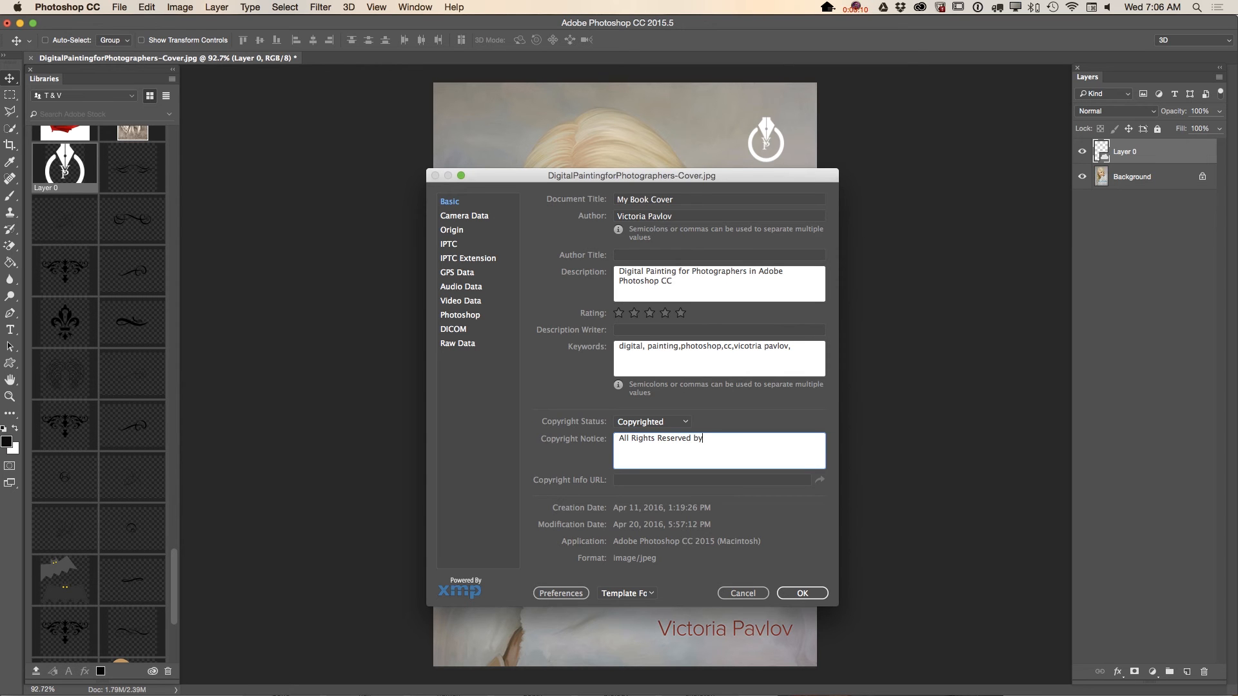
text(Victoria Pa)
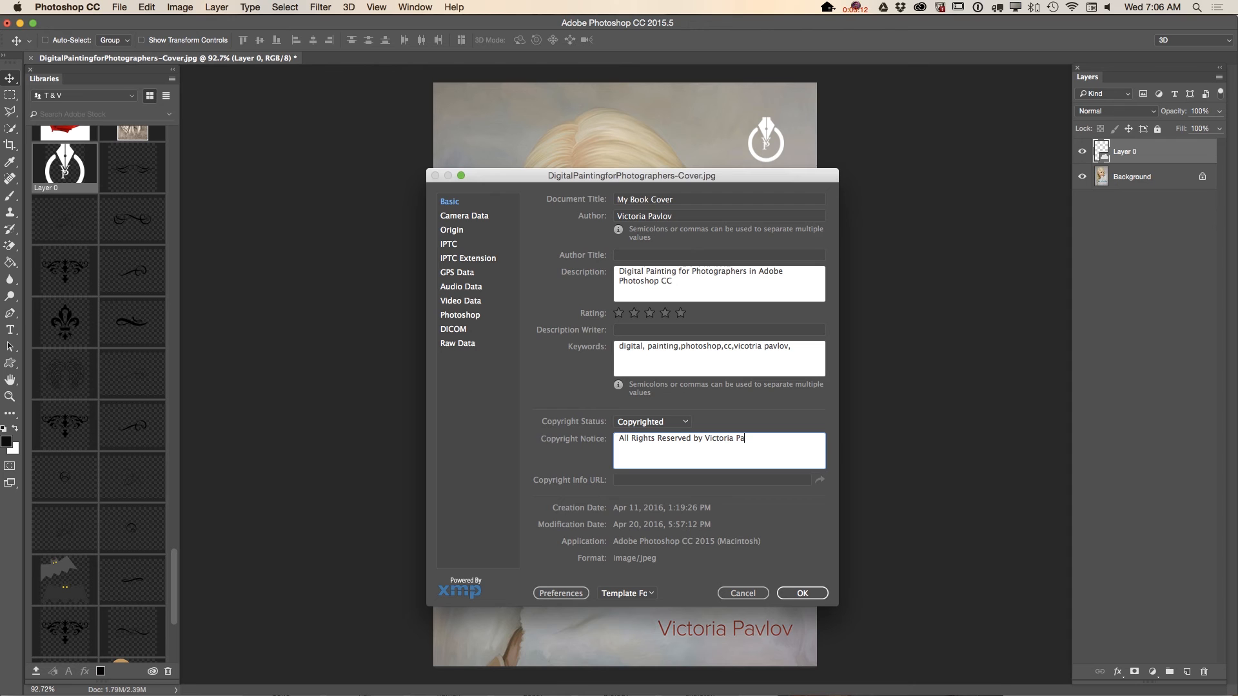
text(vlov)
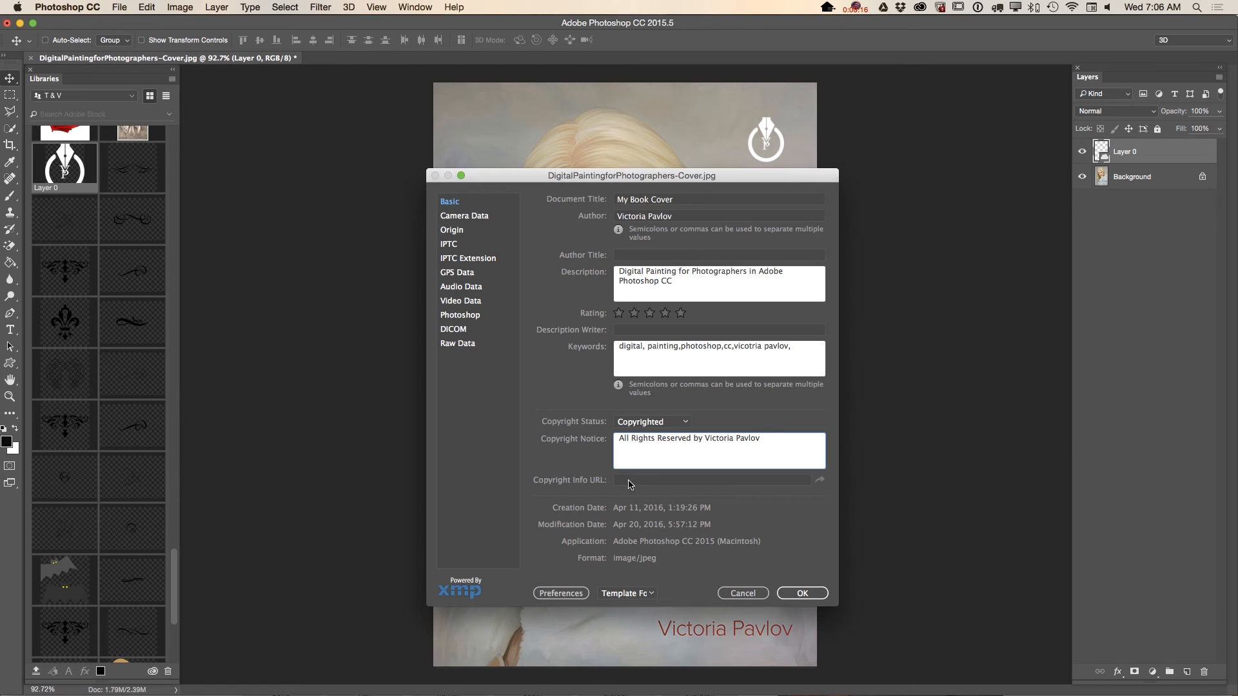
mouse_move(637, 485)
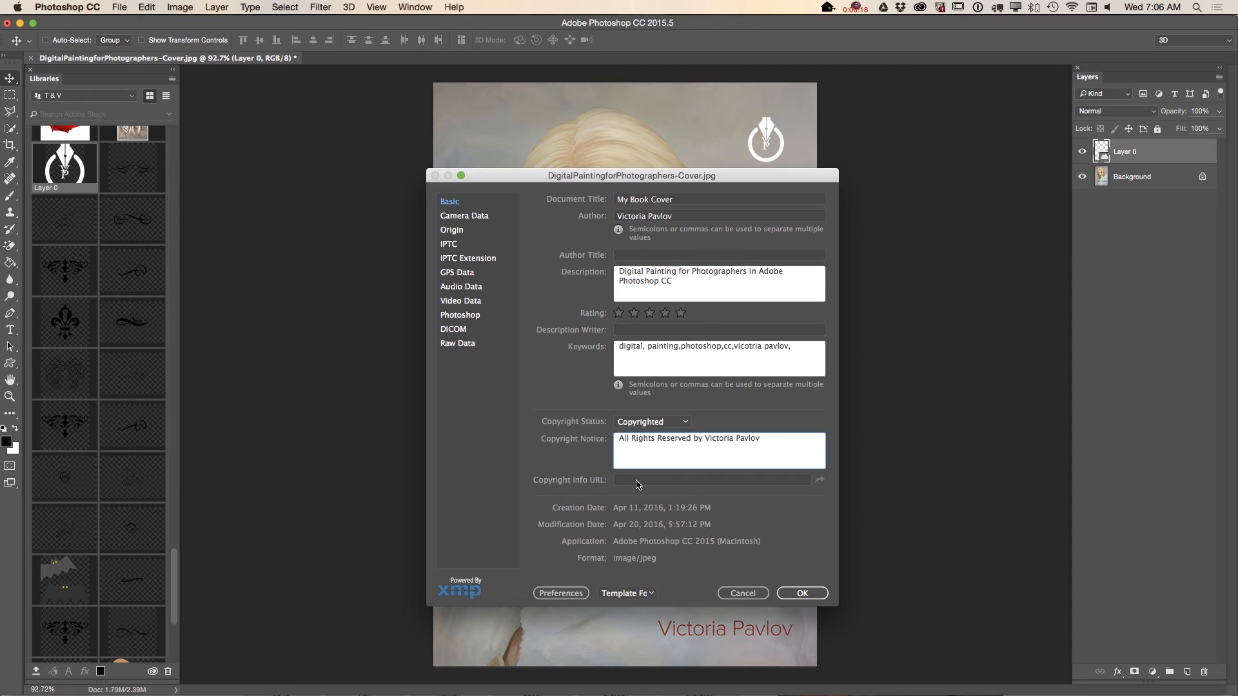
mouse_move(474, 175)
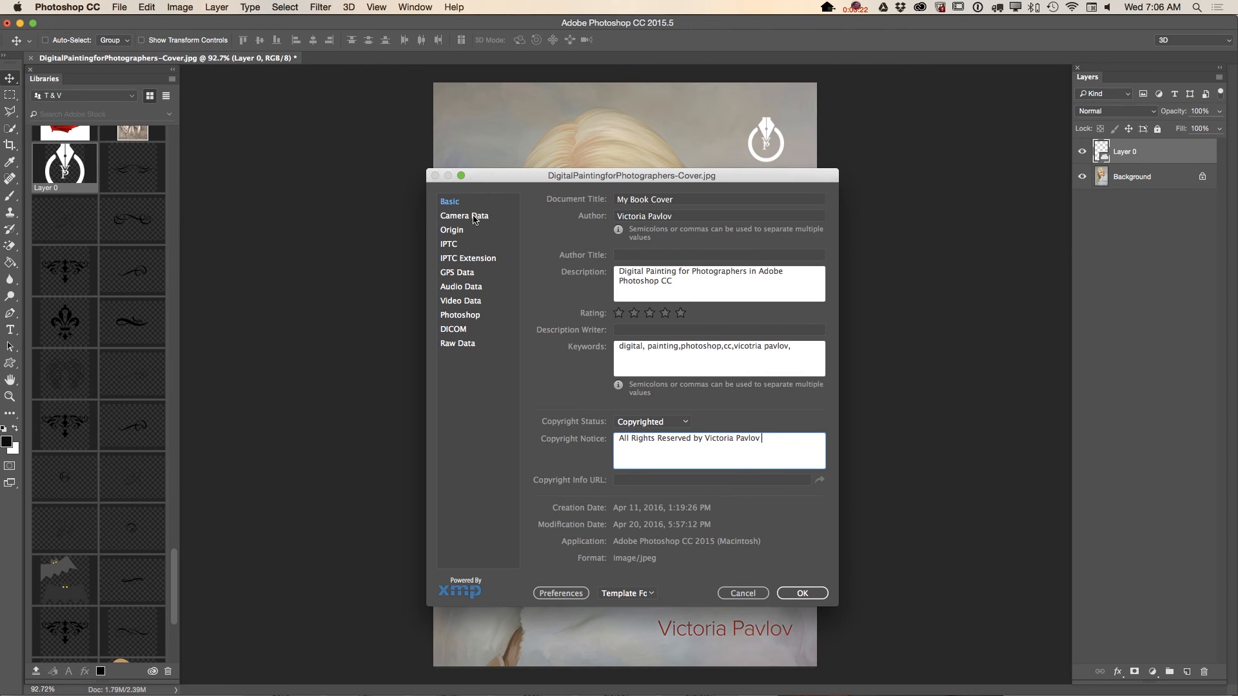
mouse_move(482, 340)
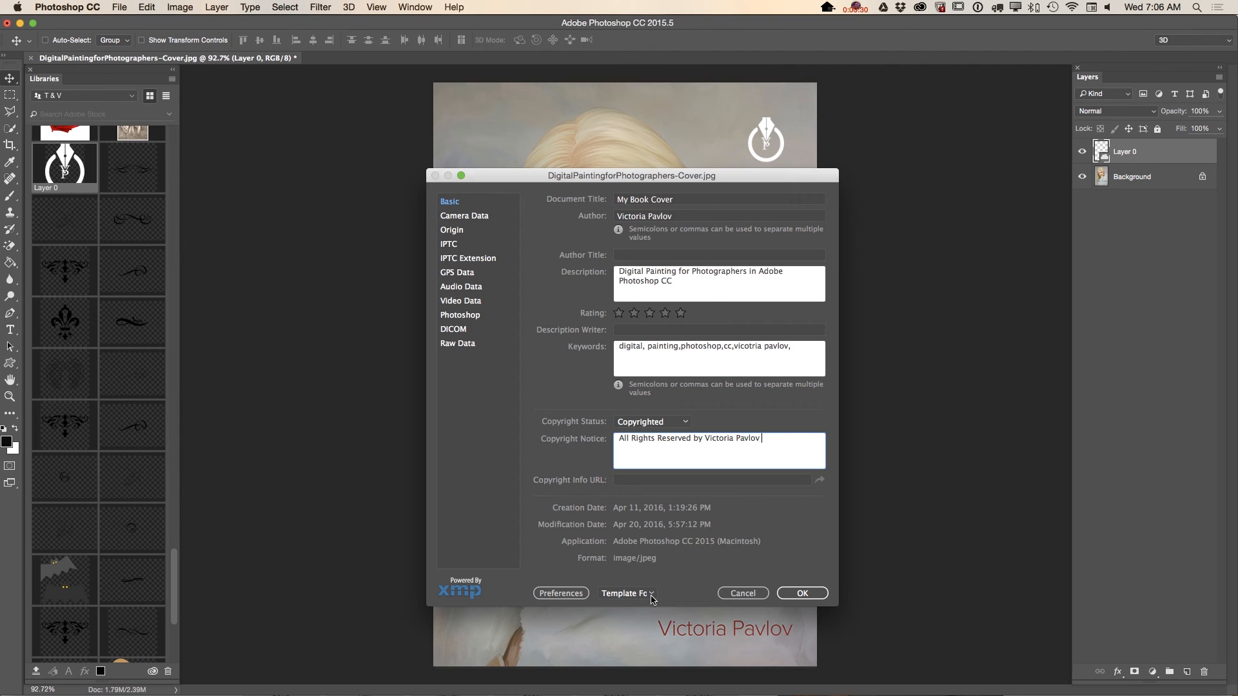
mouse_move(667, 235)
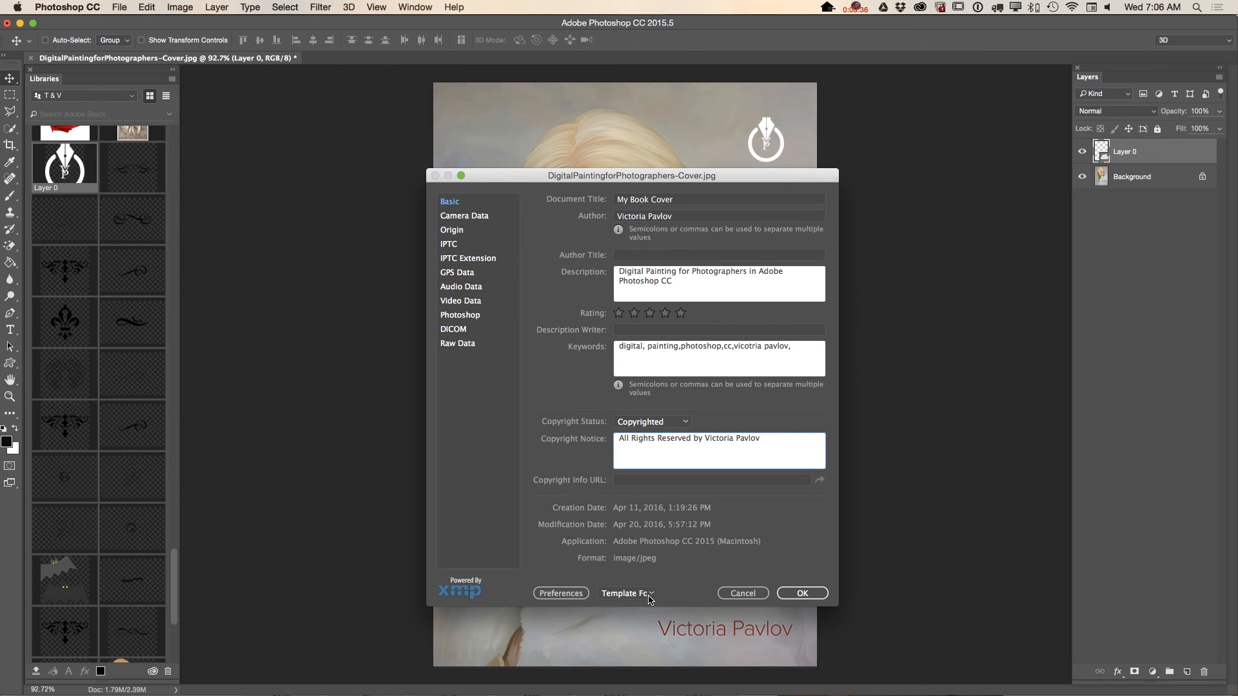
mouse_move(708, 309)
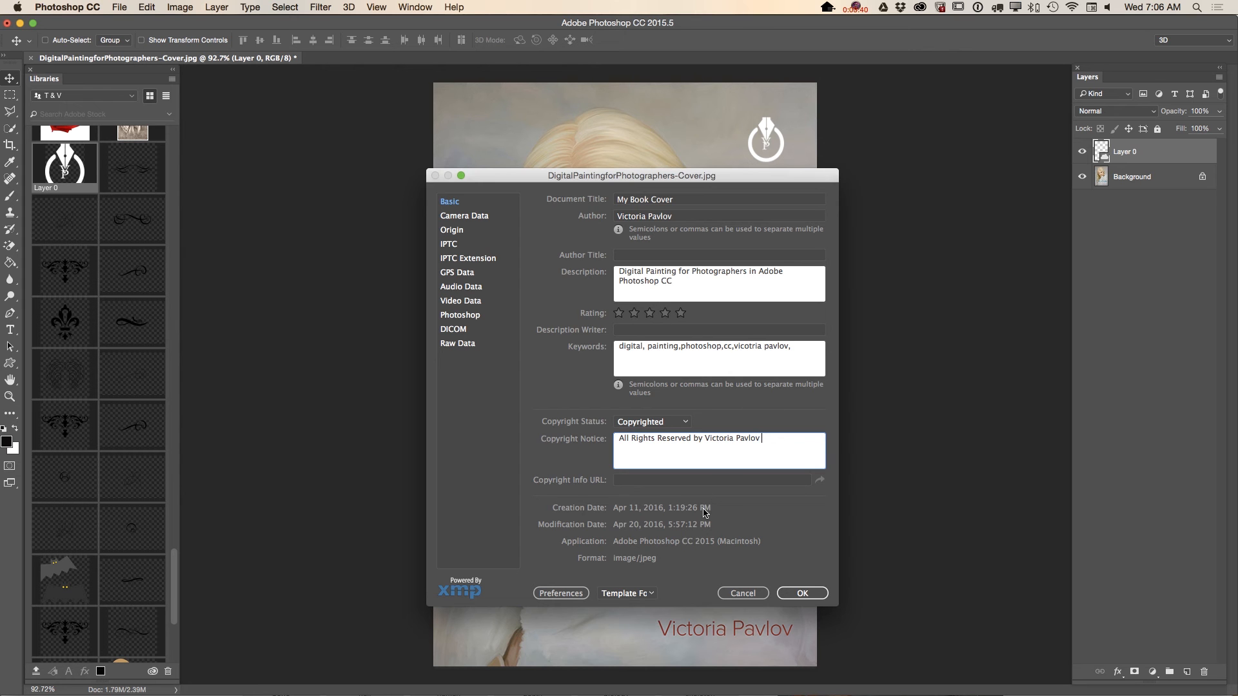
click(626, 594)
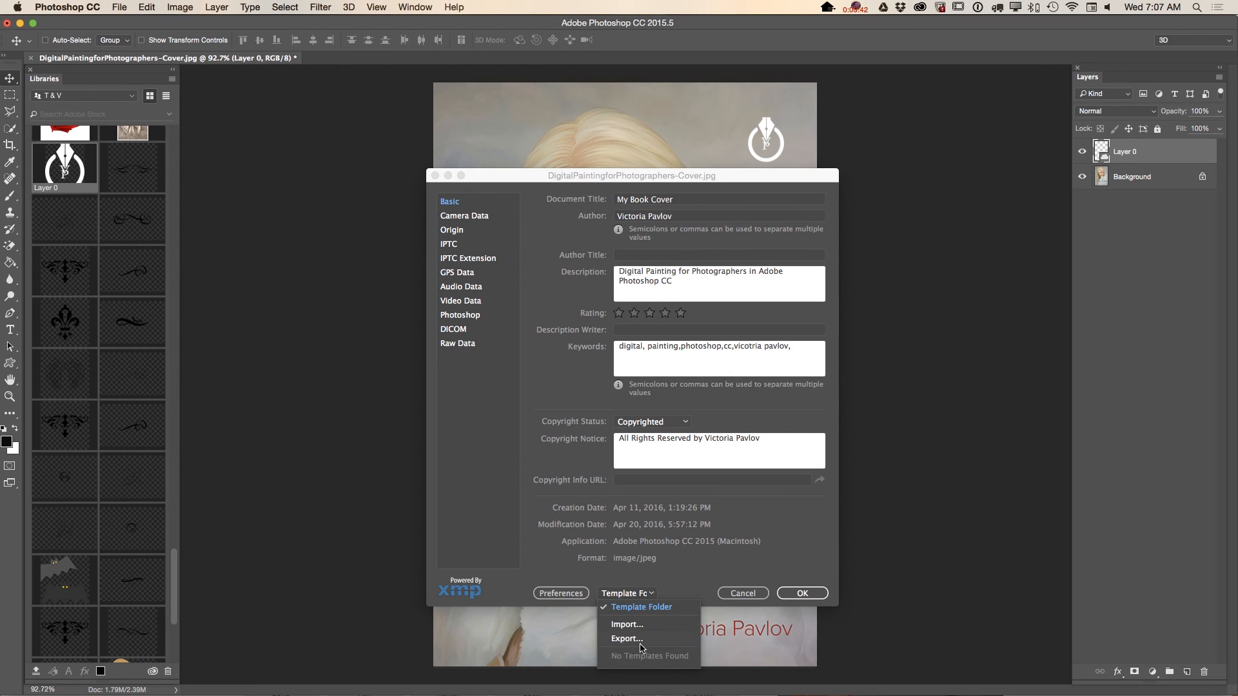
- Export the metadata as template 'My Book Cover' into a new Desktop folder, then close File Info
click(626, 638)
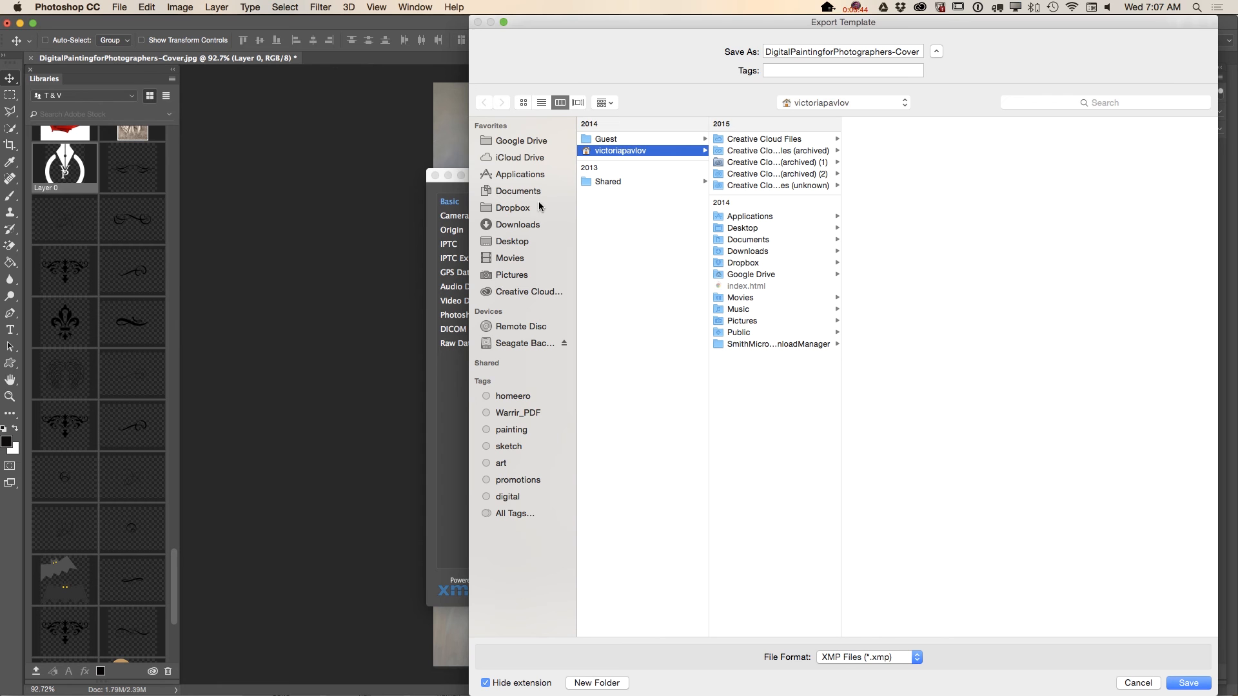
mouse_move(521, 229)
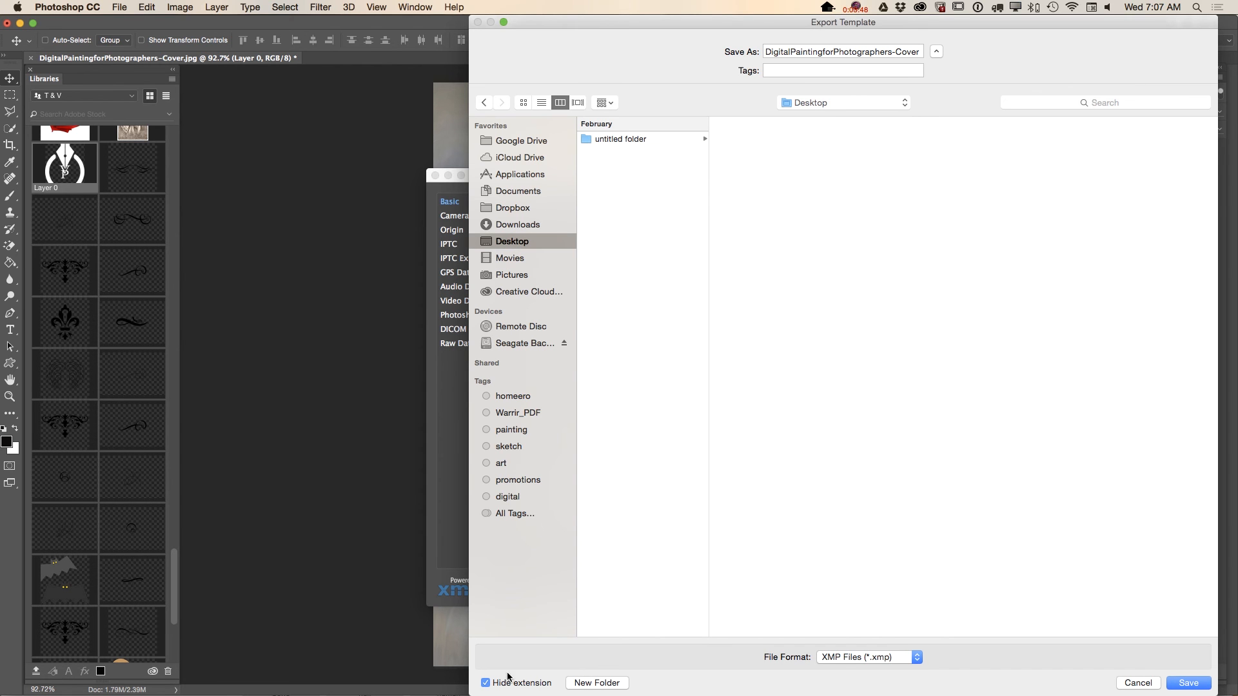
click(596, 683)
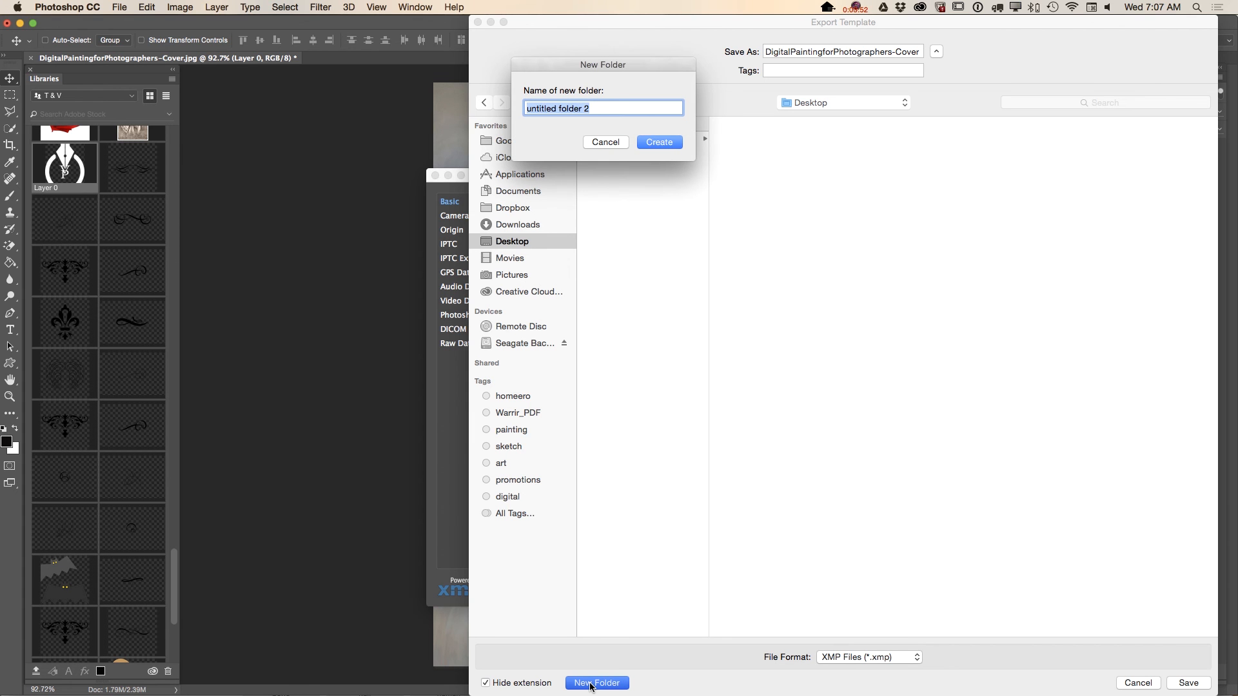
text(Proj)
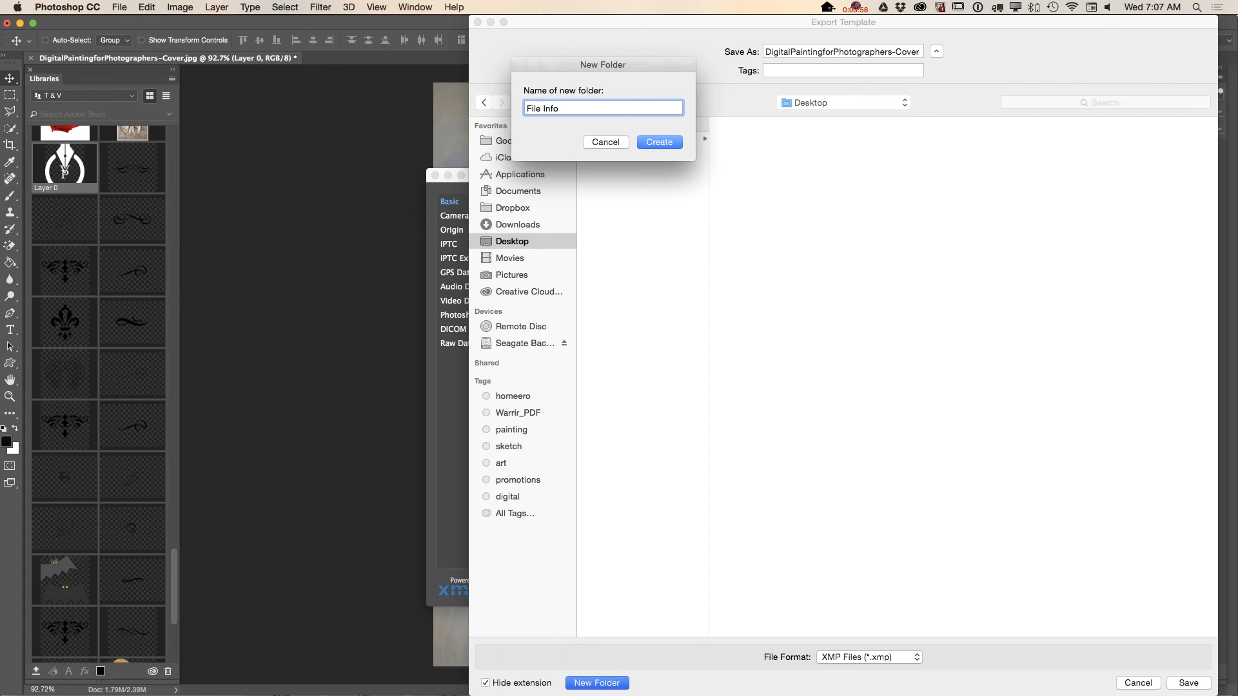
click(659, 142)
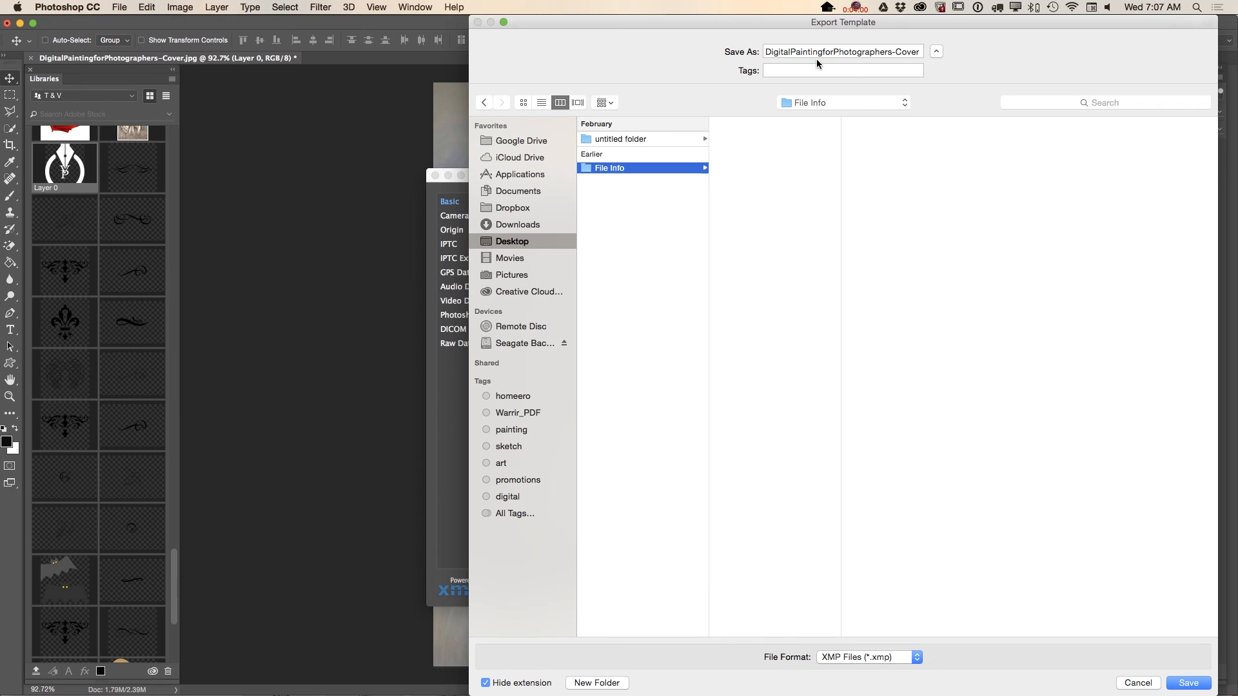
text(M)
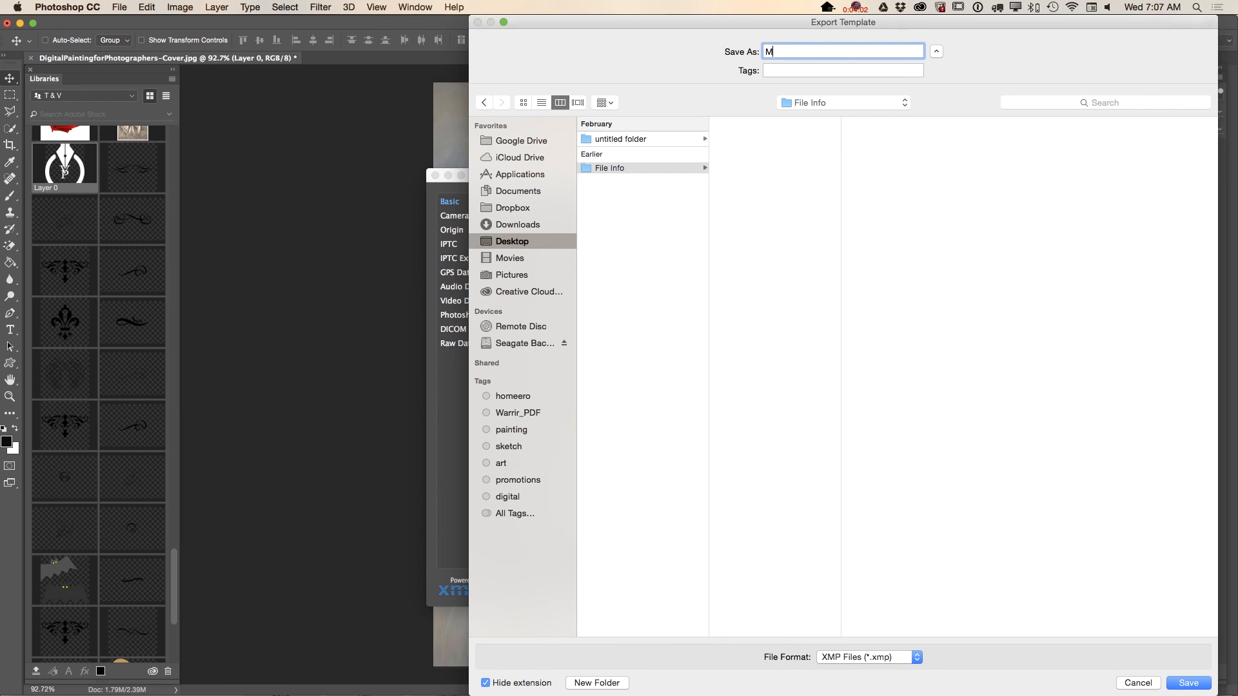
text(y Book Co)
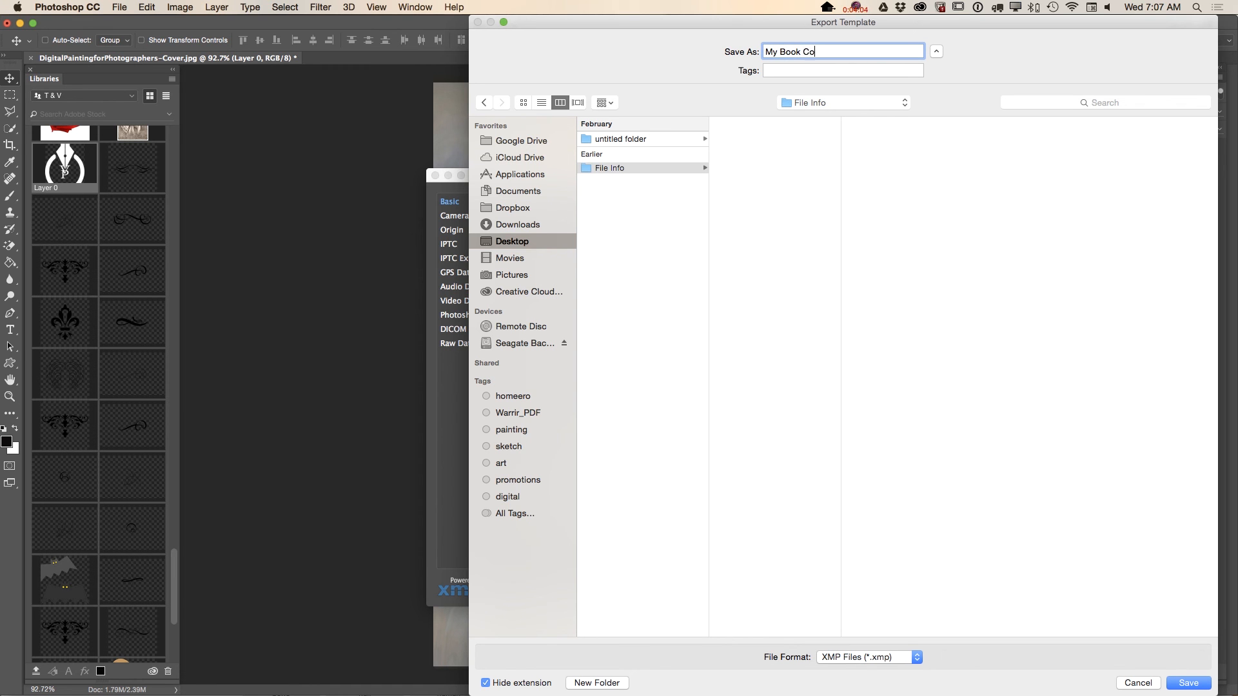
text(ver)
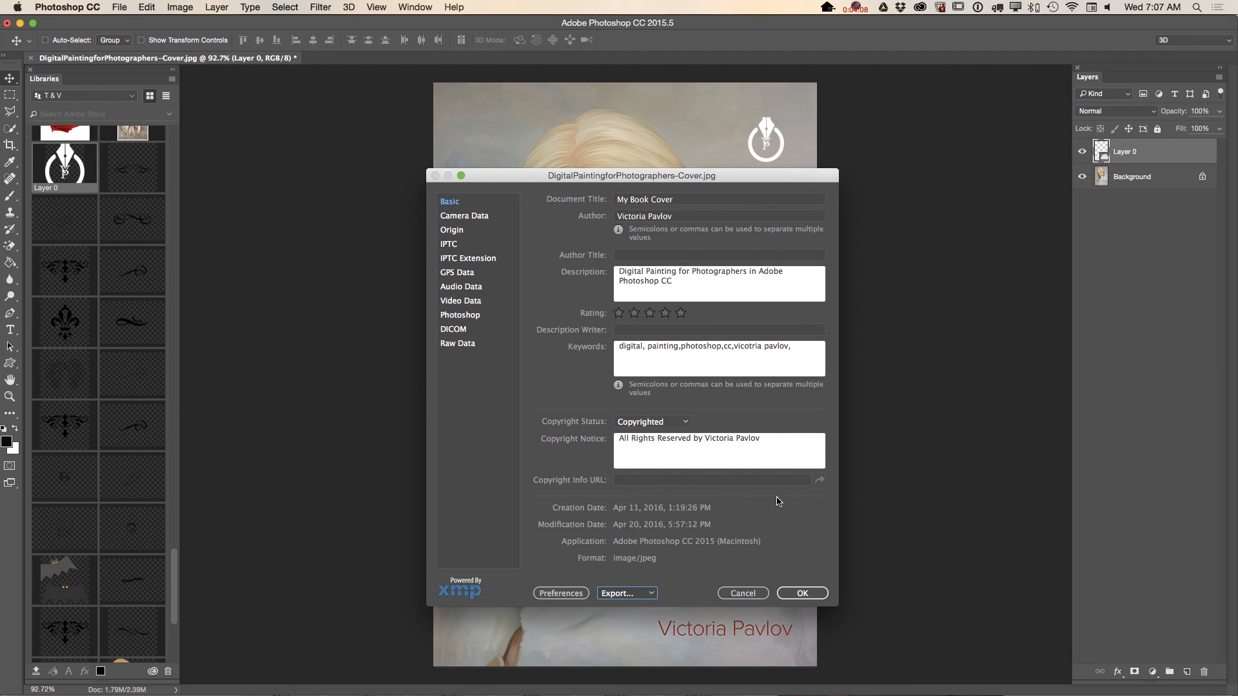
click(801, 594)
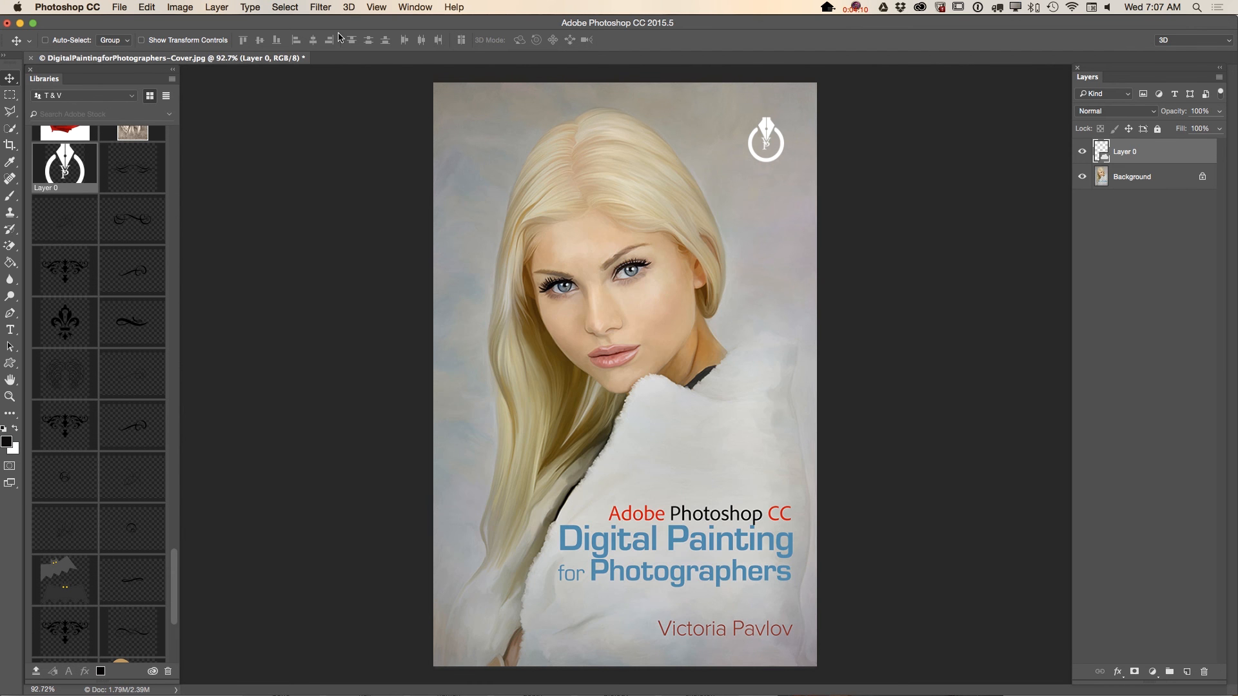
- Reopen the cover's File Info, dismiss it unchanged, and create a new blank document
click(120, 7)
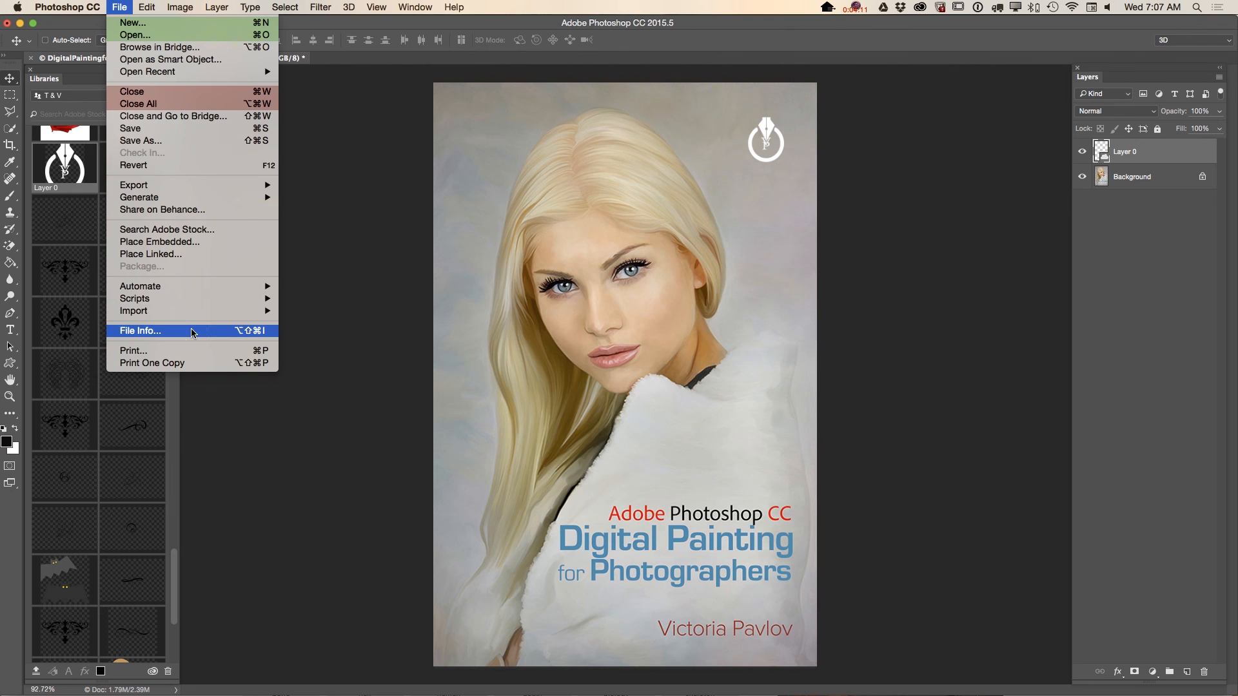
click(140, 331)
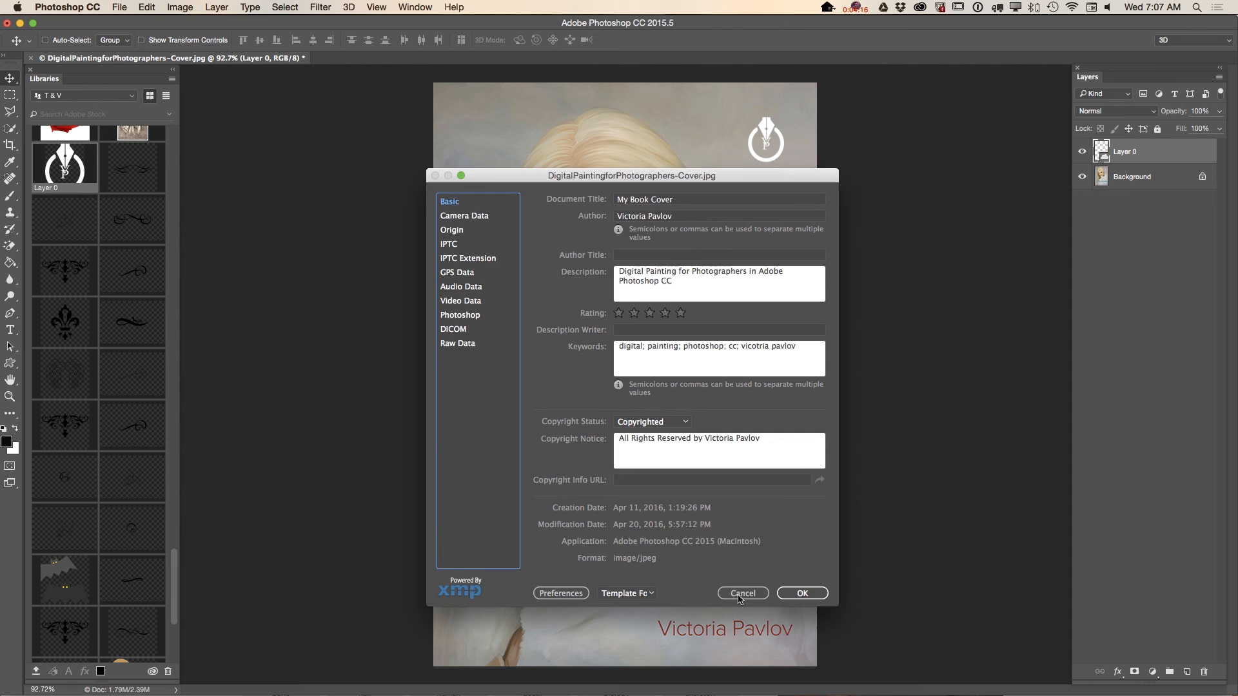
click(119, 7)
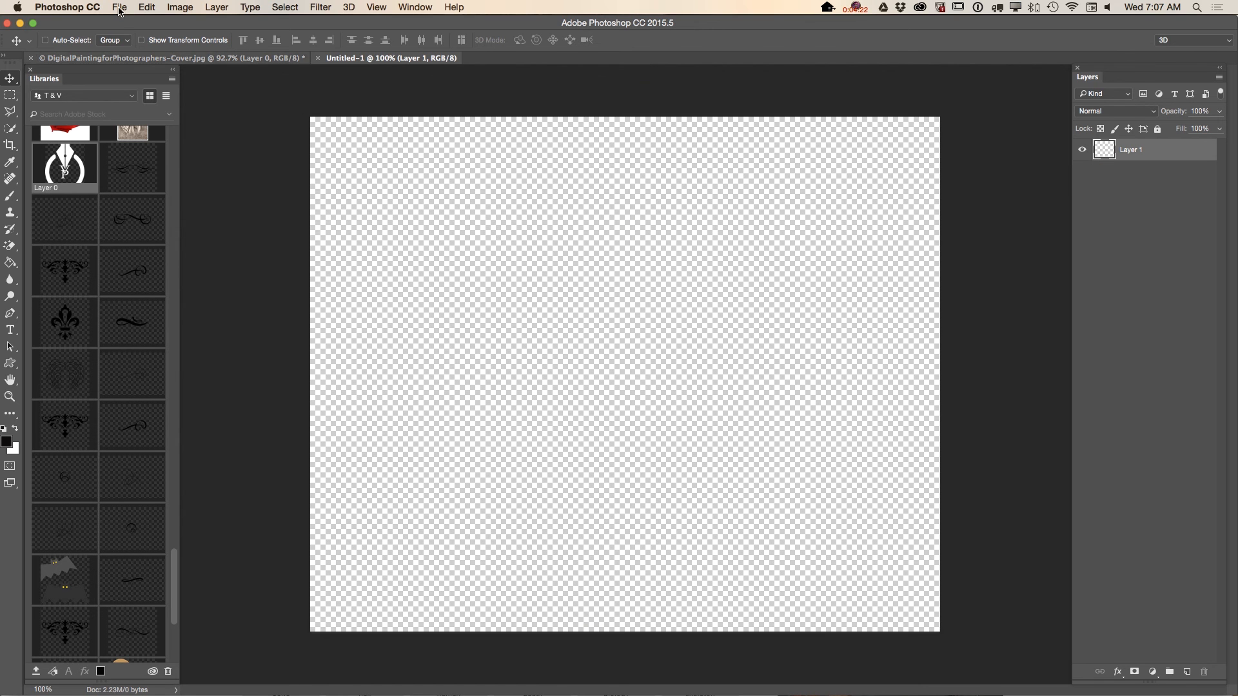
- Open Untitled-1's empty File Info and show its template import/export options
click(119, 7)
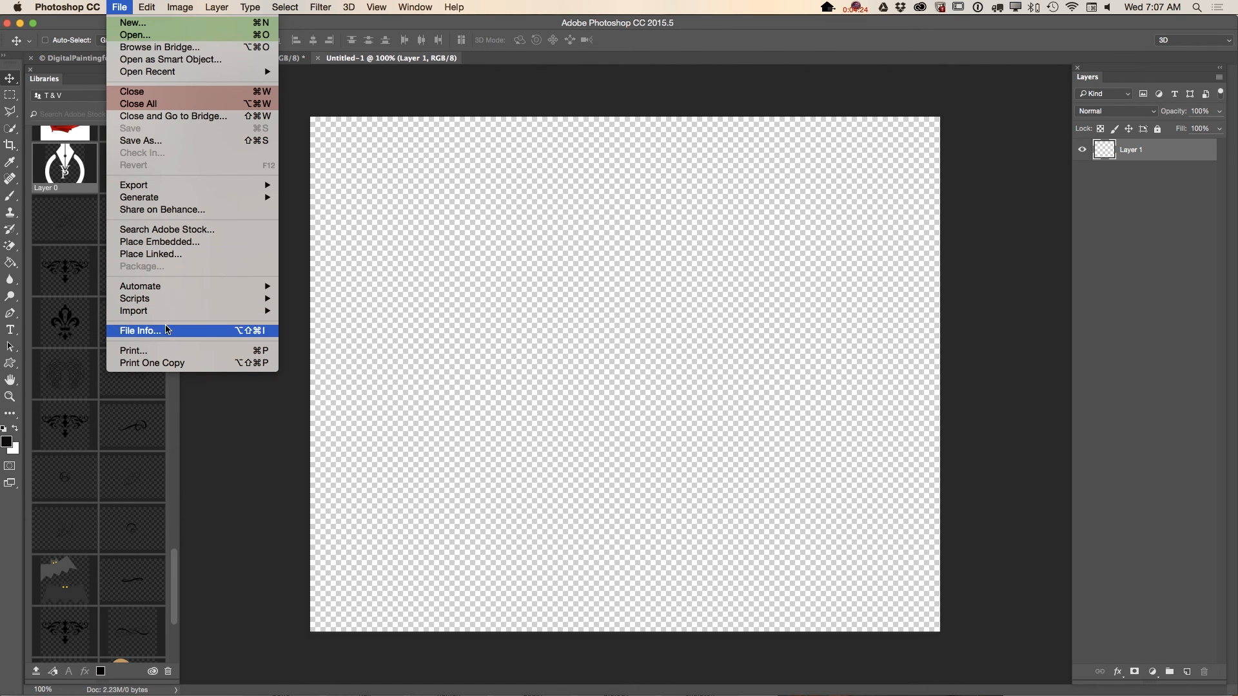
click(140, 330)
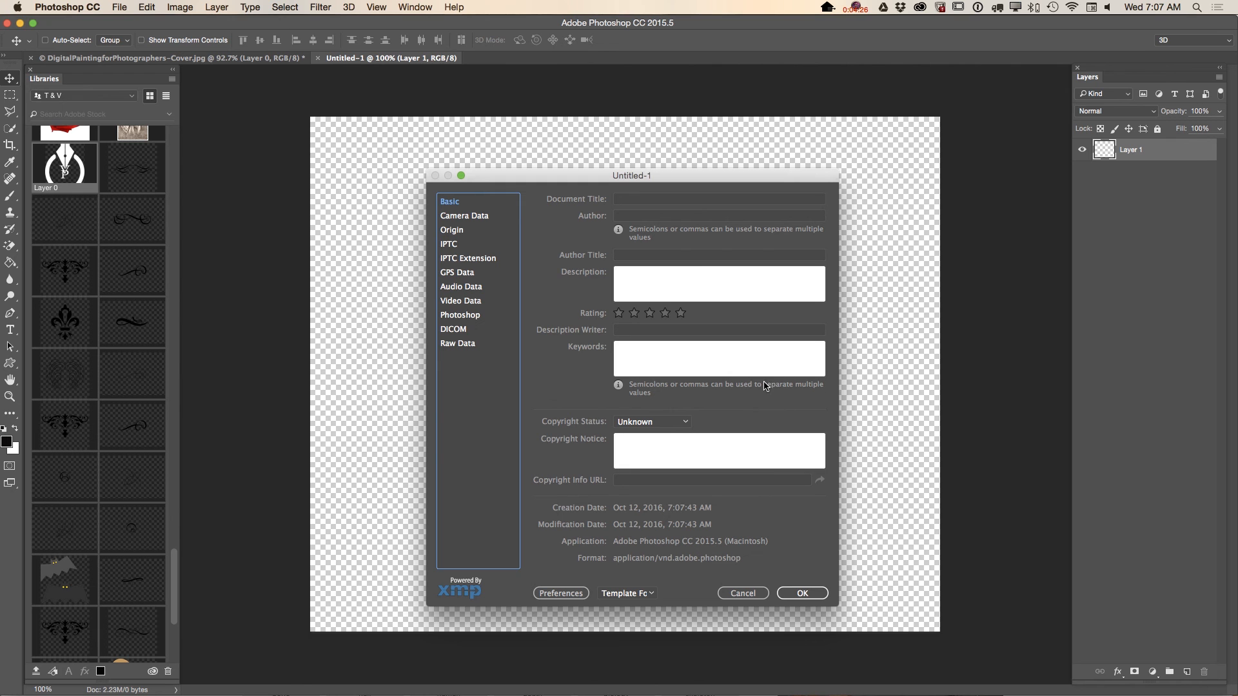
click(626, 594)
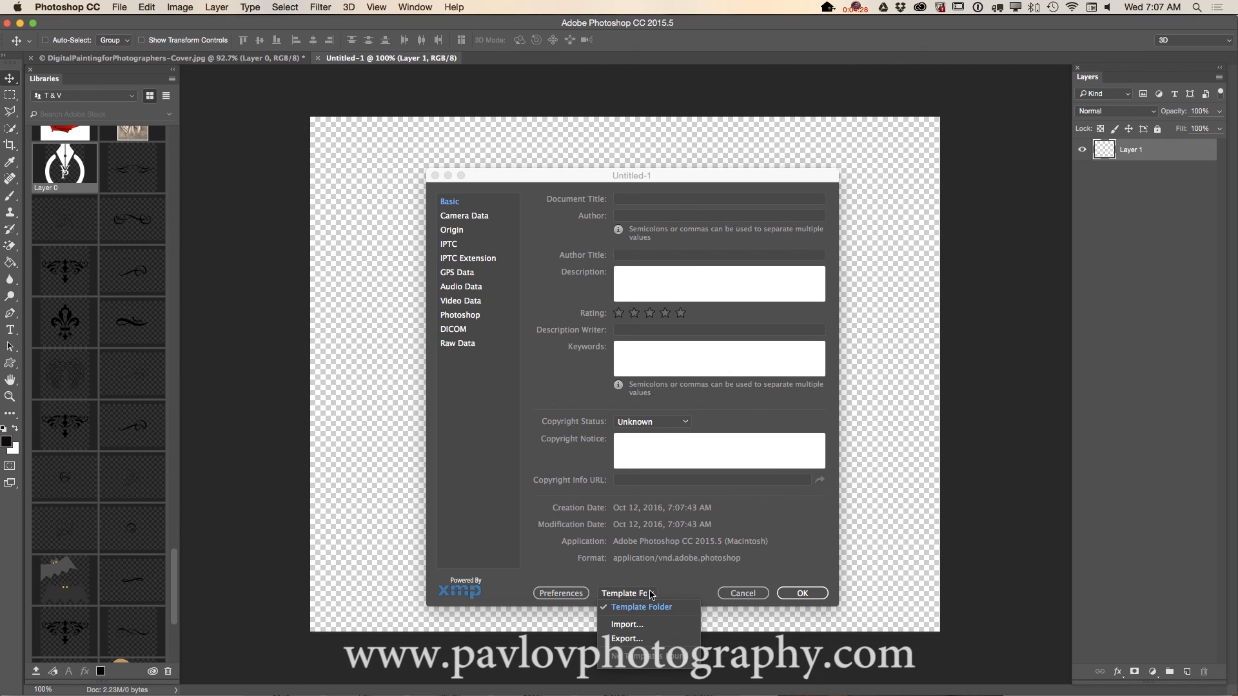
mouse_move(644, 629)
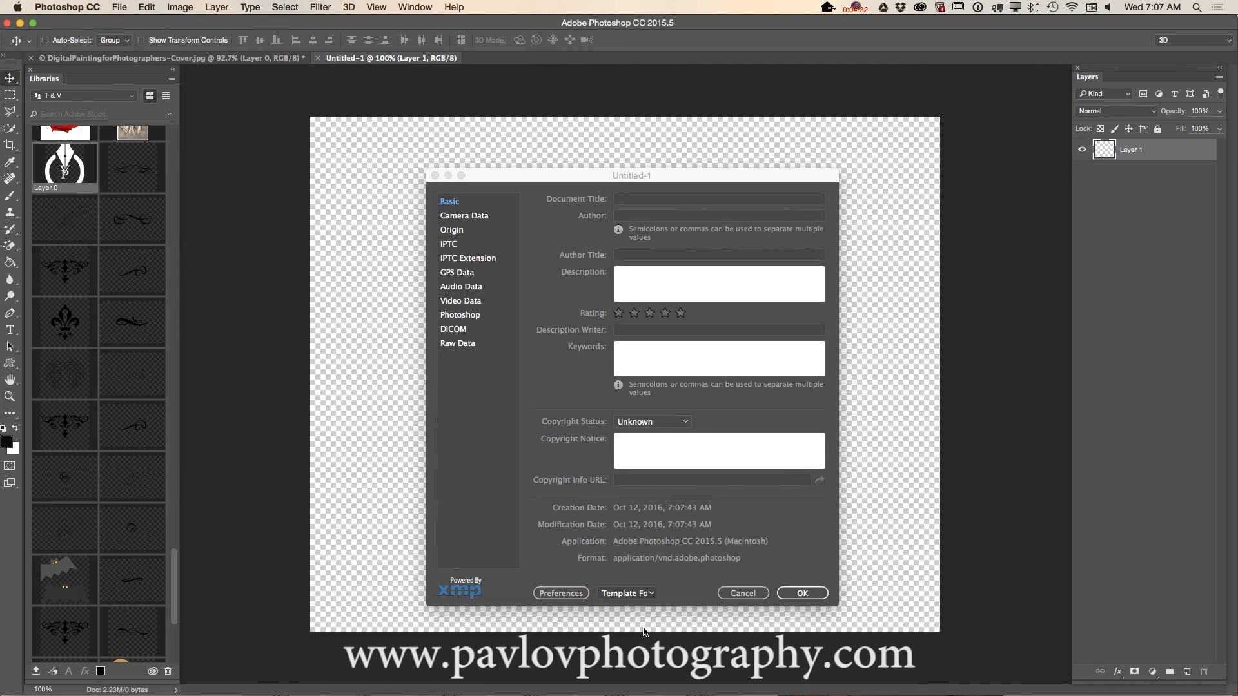
- Import the My Book Cover.xmp template into the untitled document's metadata
click(624, 593)
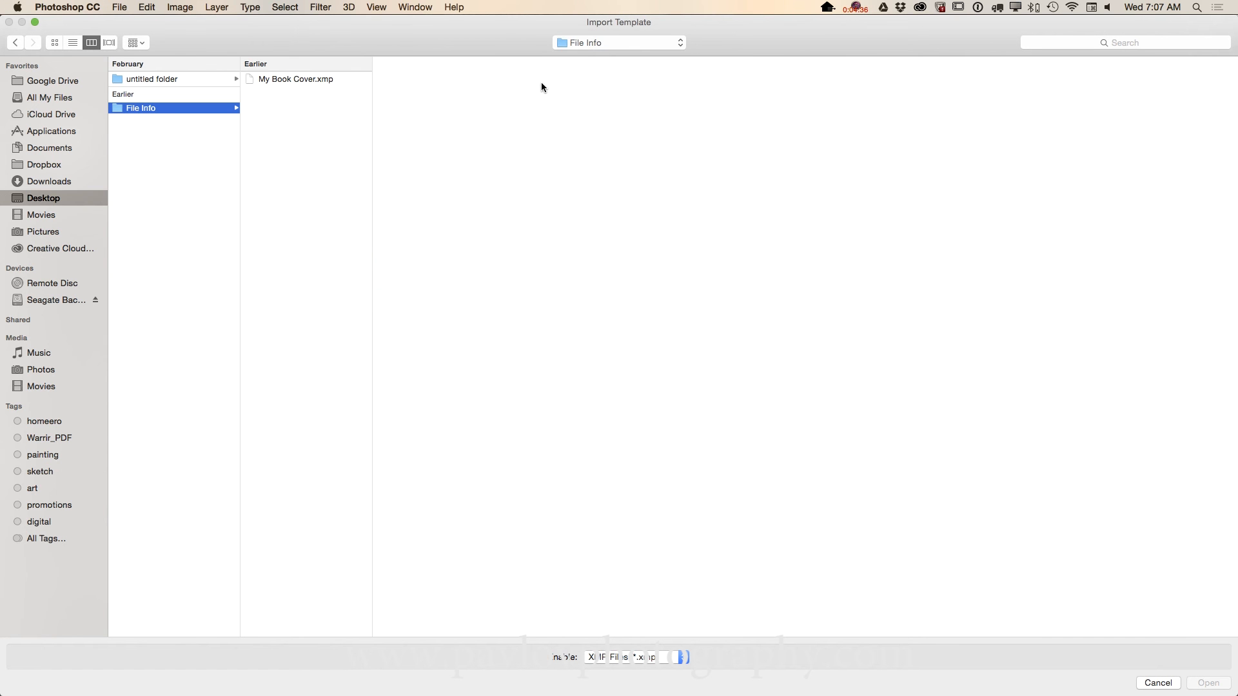
click(295, 79)
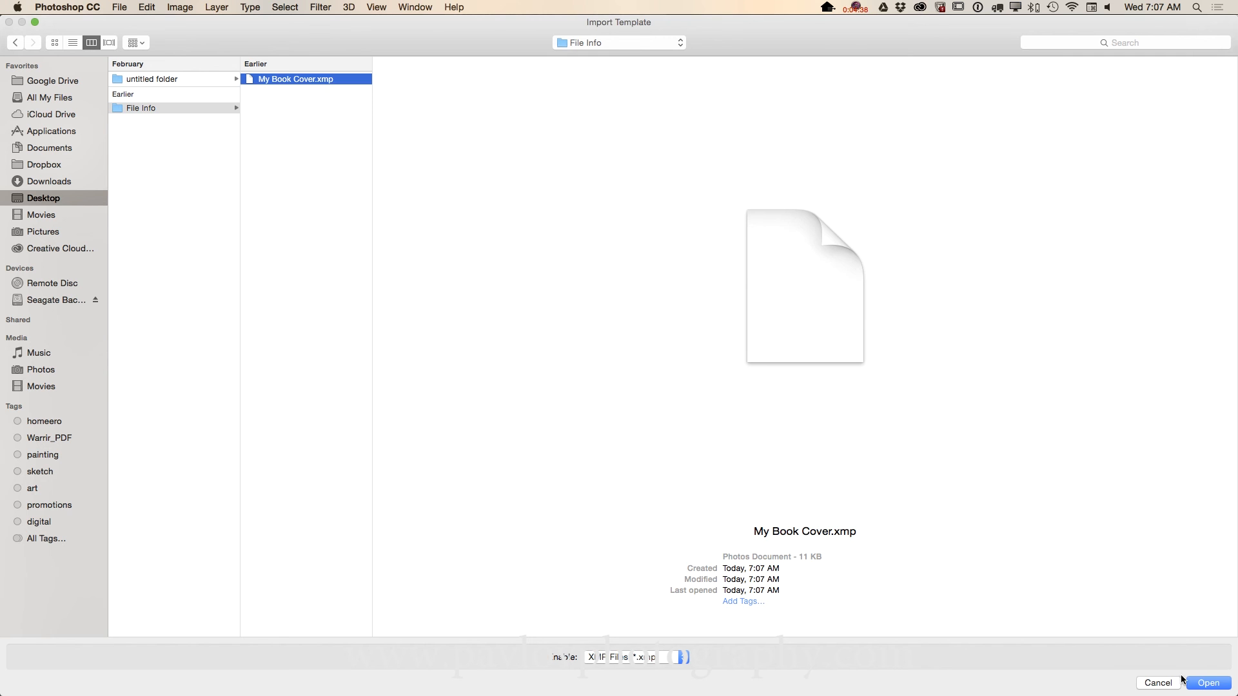
click(1207, 683)
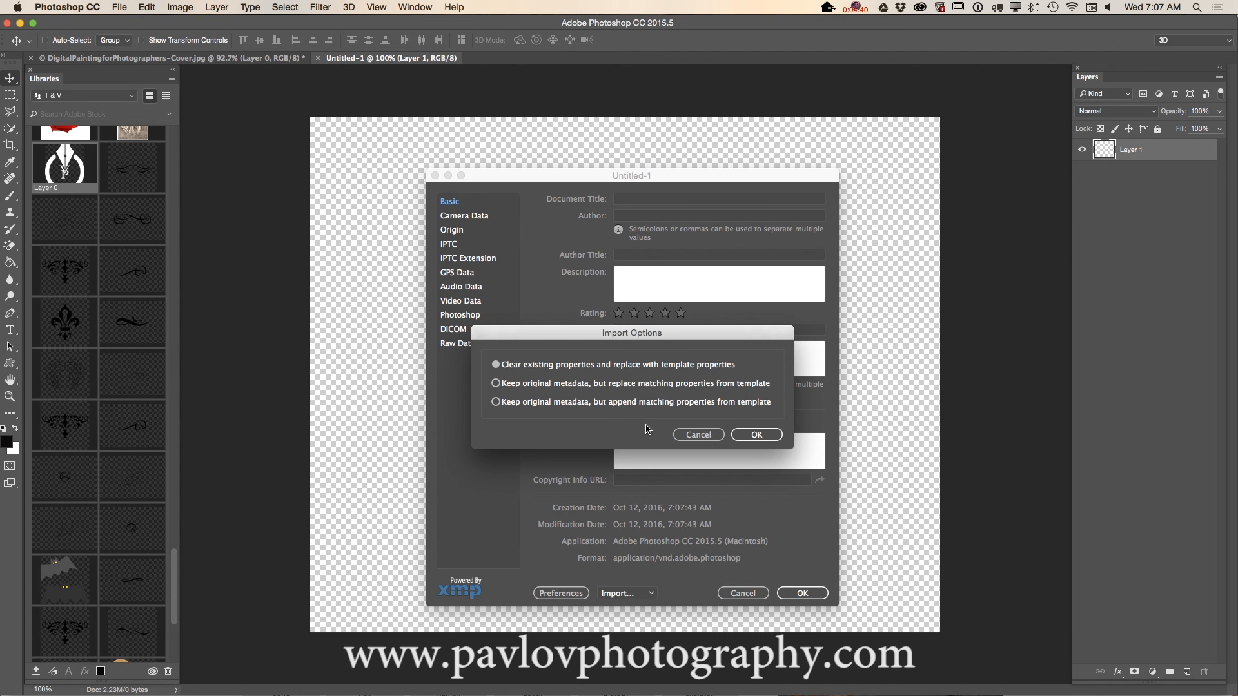
mouse_move(510, 393)
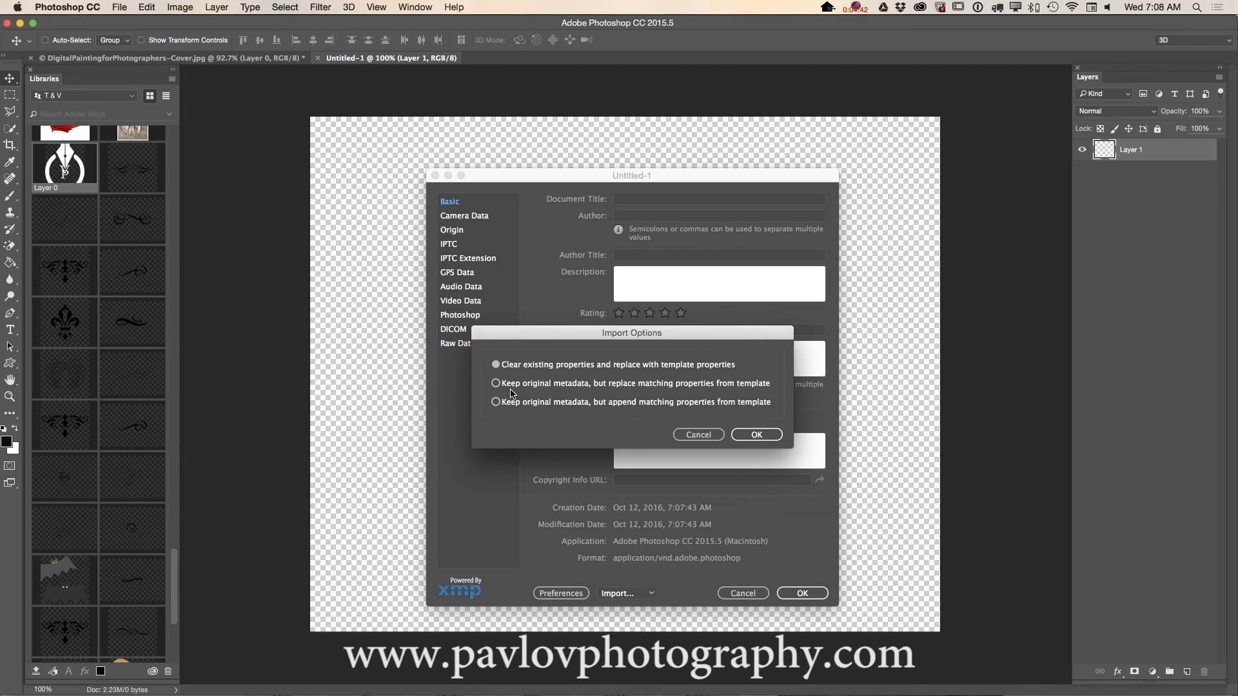
mouse_move(606, 379)
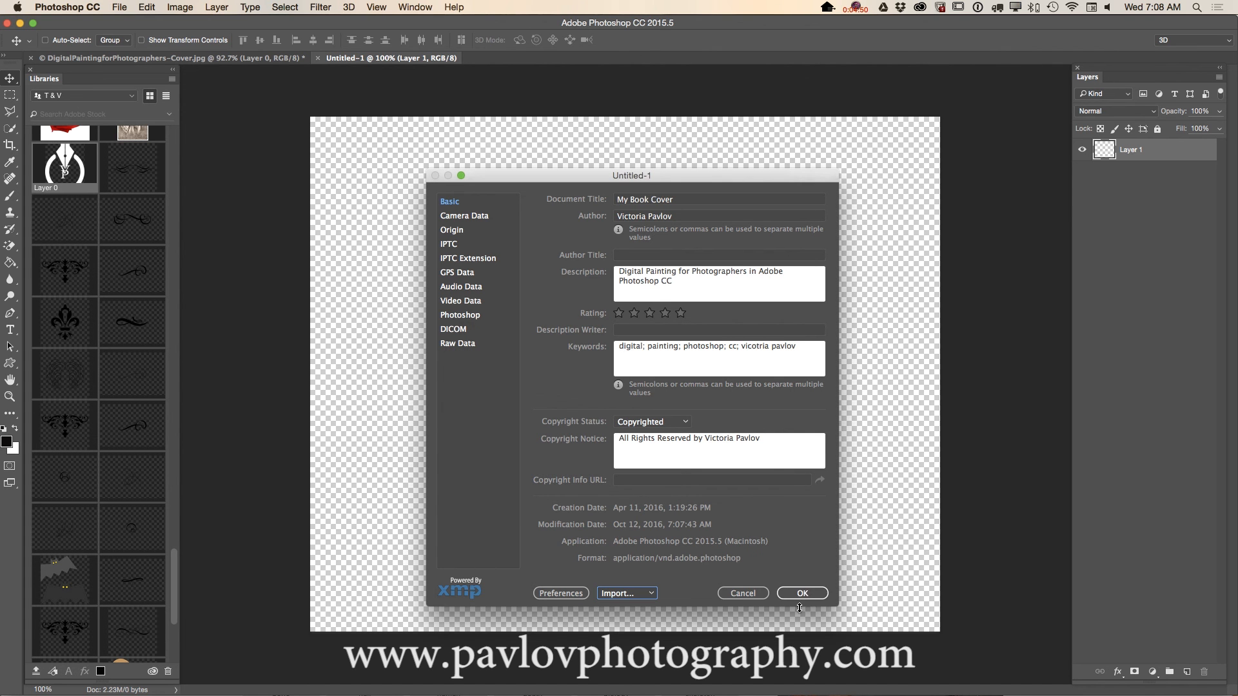
- Apply the imported cover metadata to Untitled-1, then verify it and close File Info
click(801, 593)
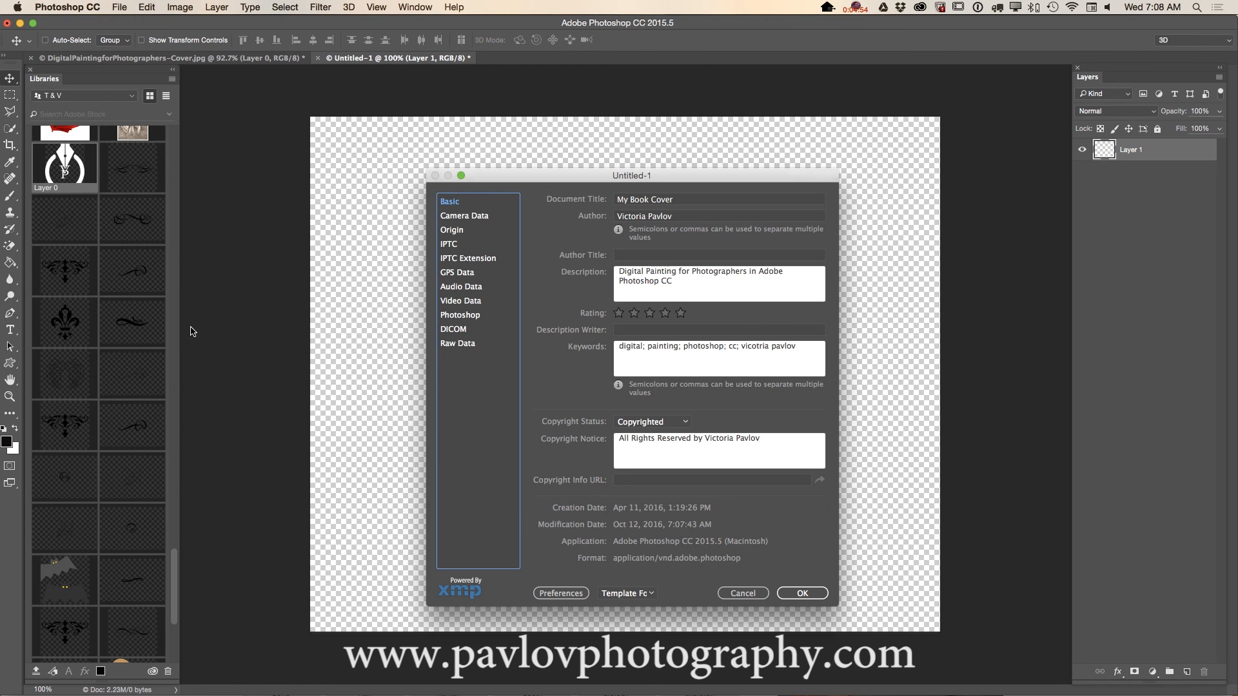
mouse_move(802, 434)
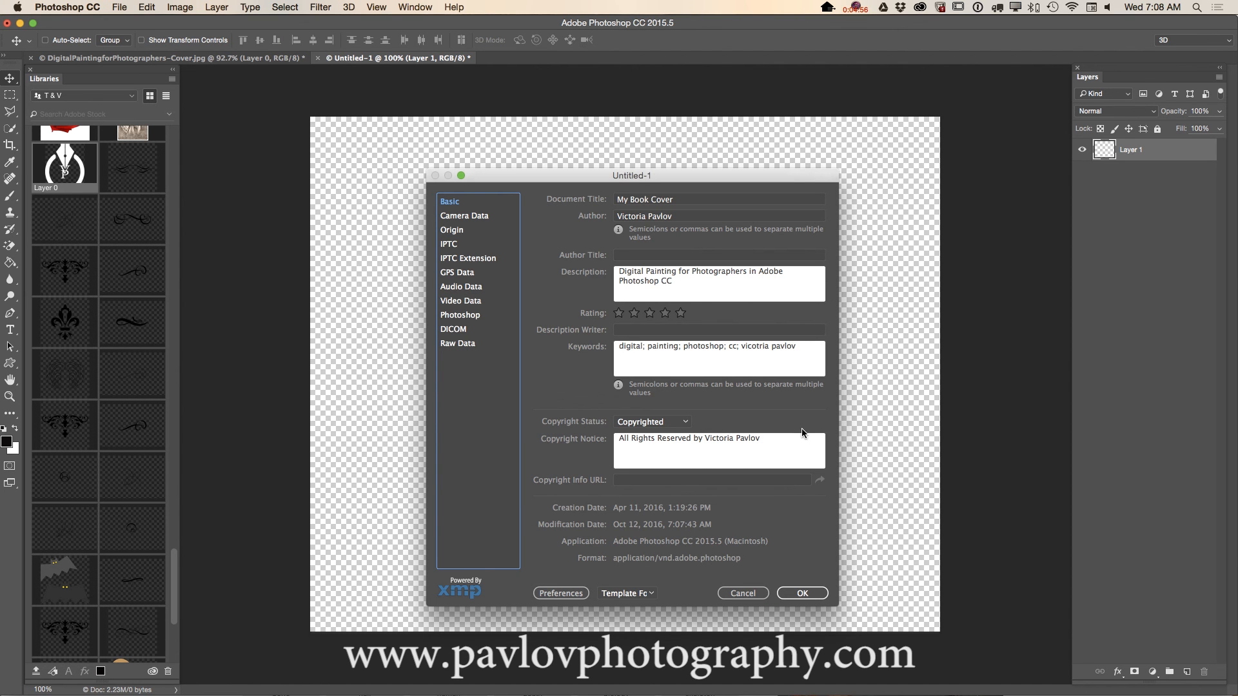
mouse_move(784, 460)
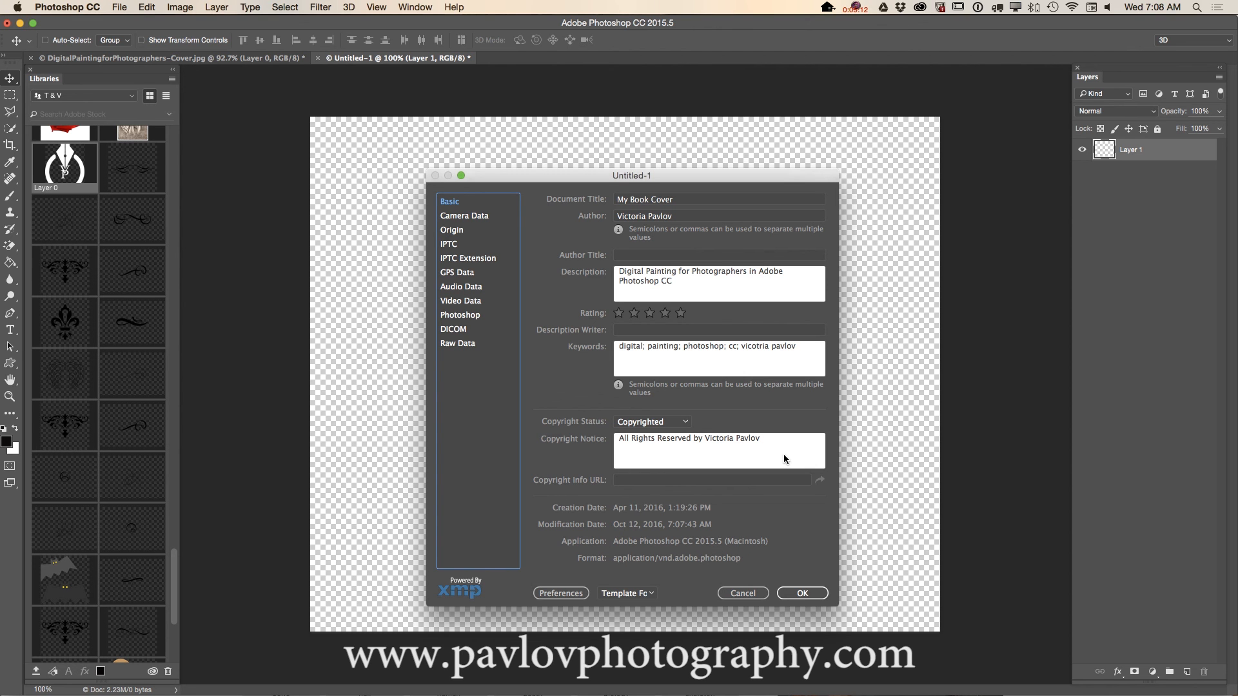
mouse_move(686, 457)
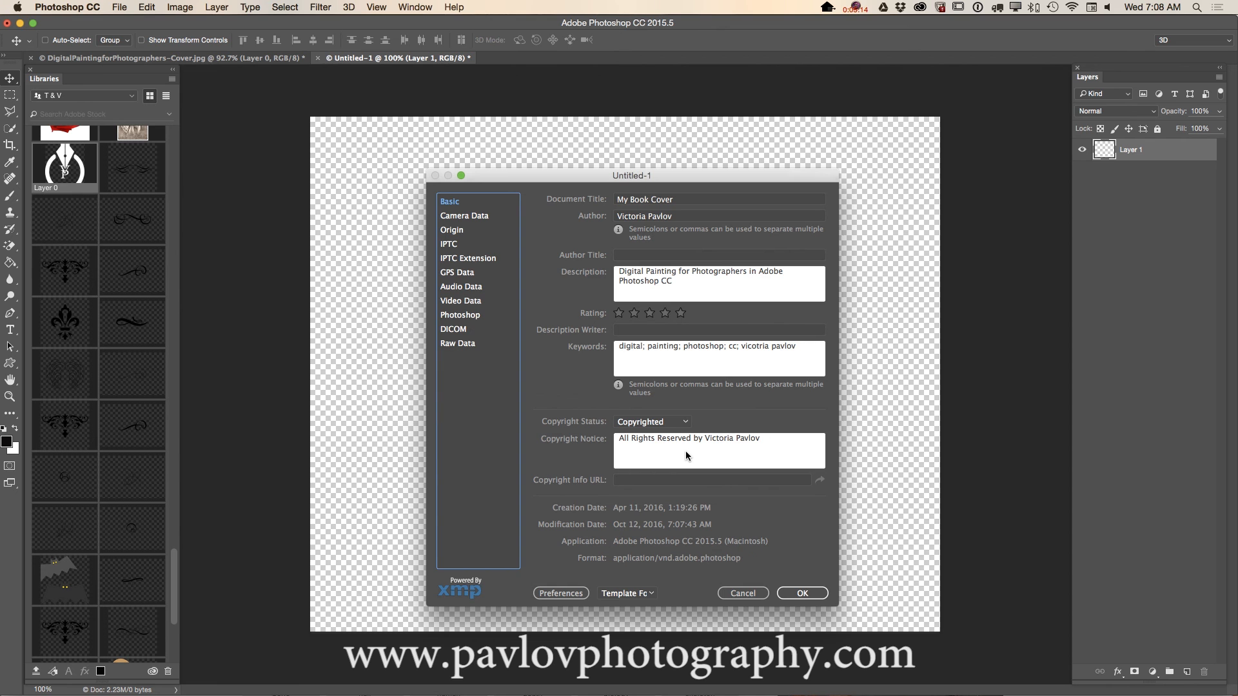
mouse_move(715, 492)
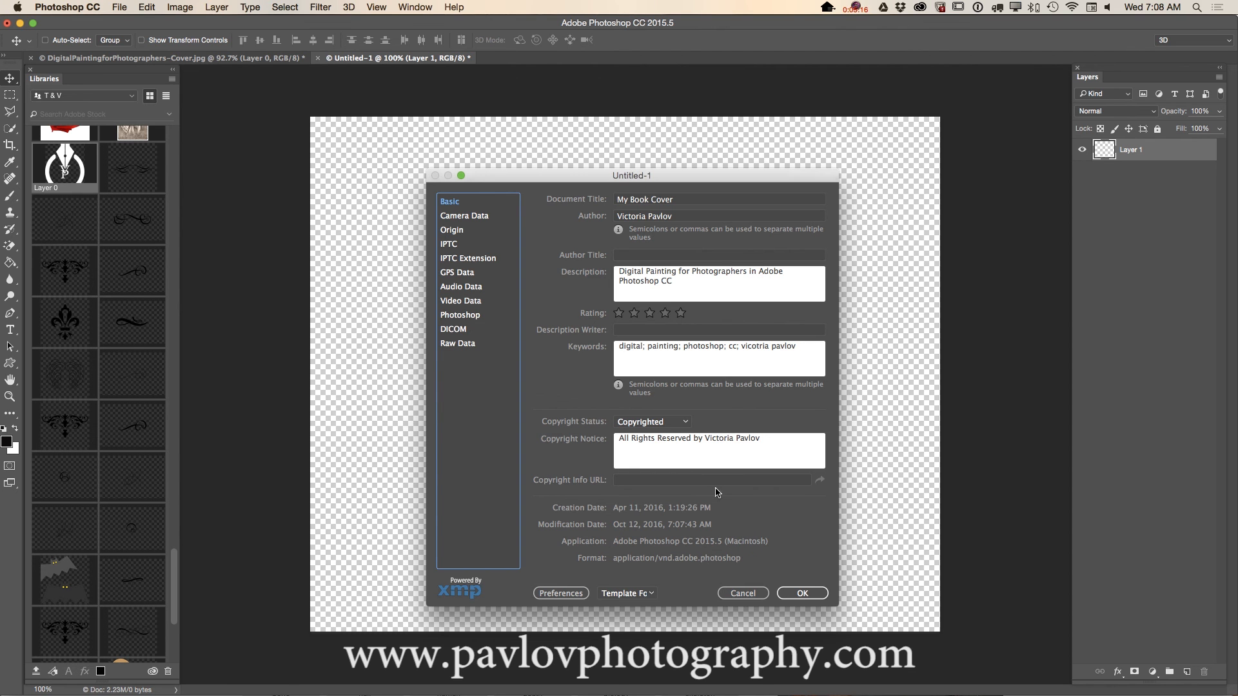
mouse_move(713, 466)
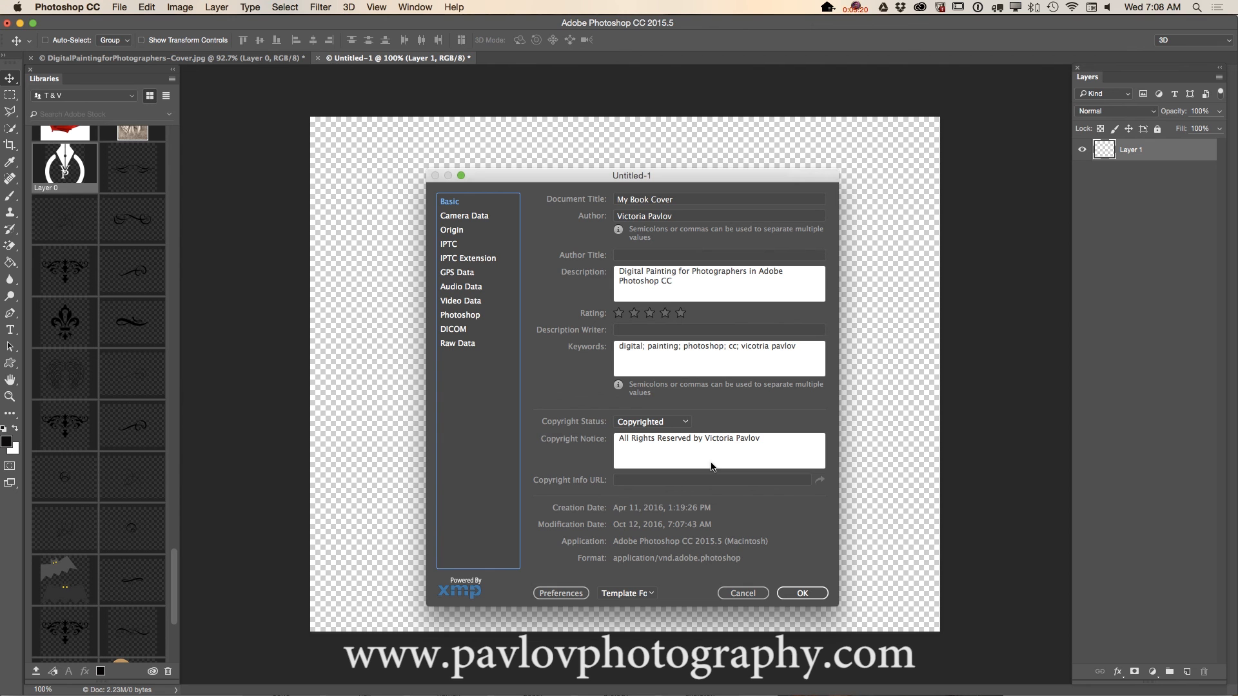
click(801, 593)
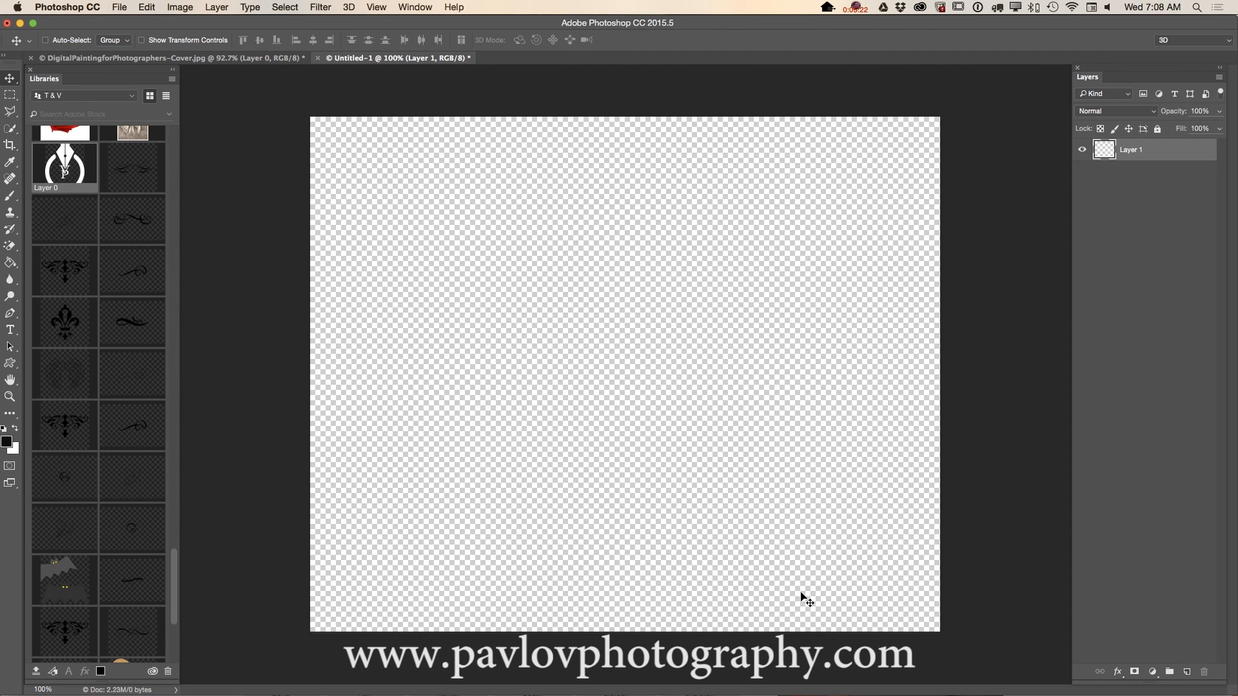
mouse_move(799, 442)
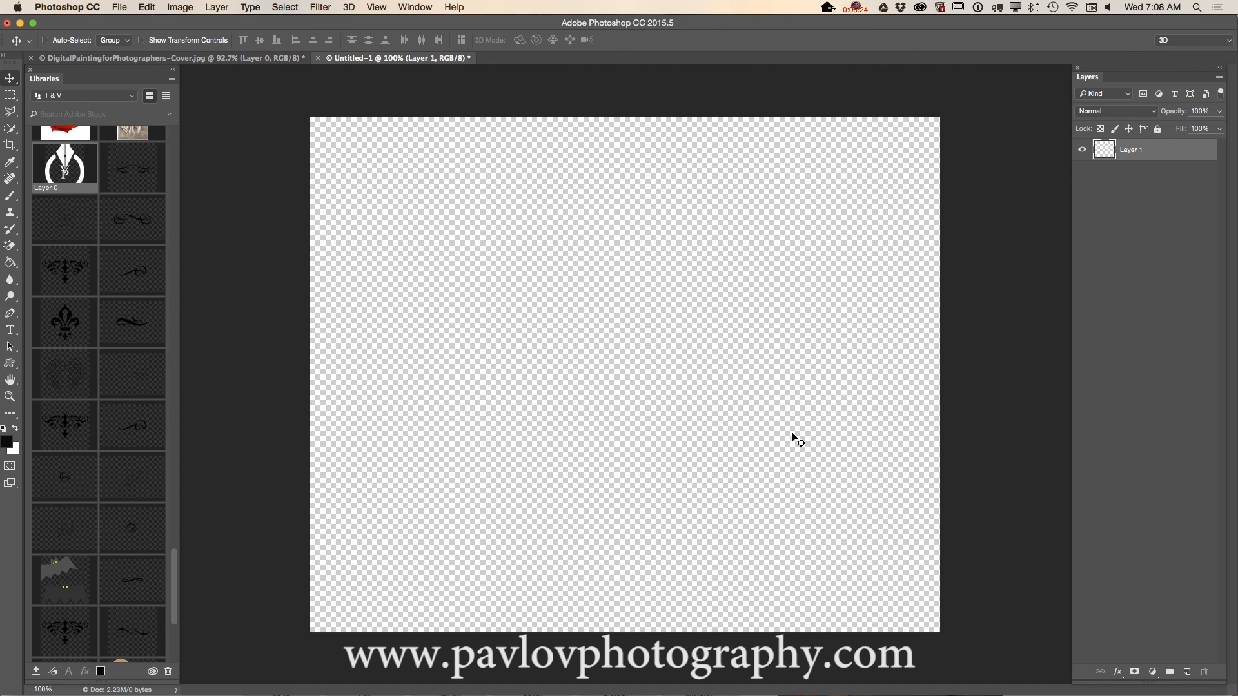